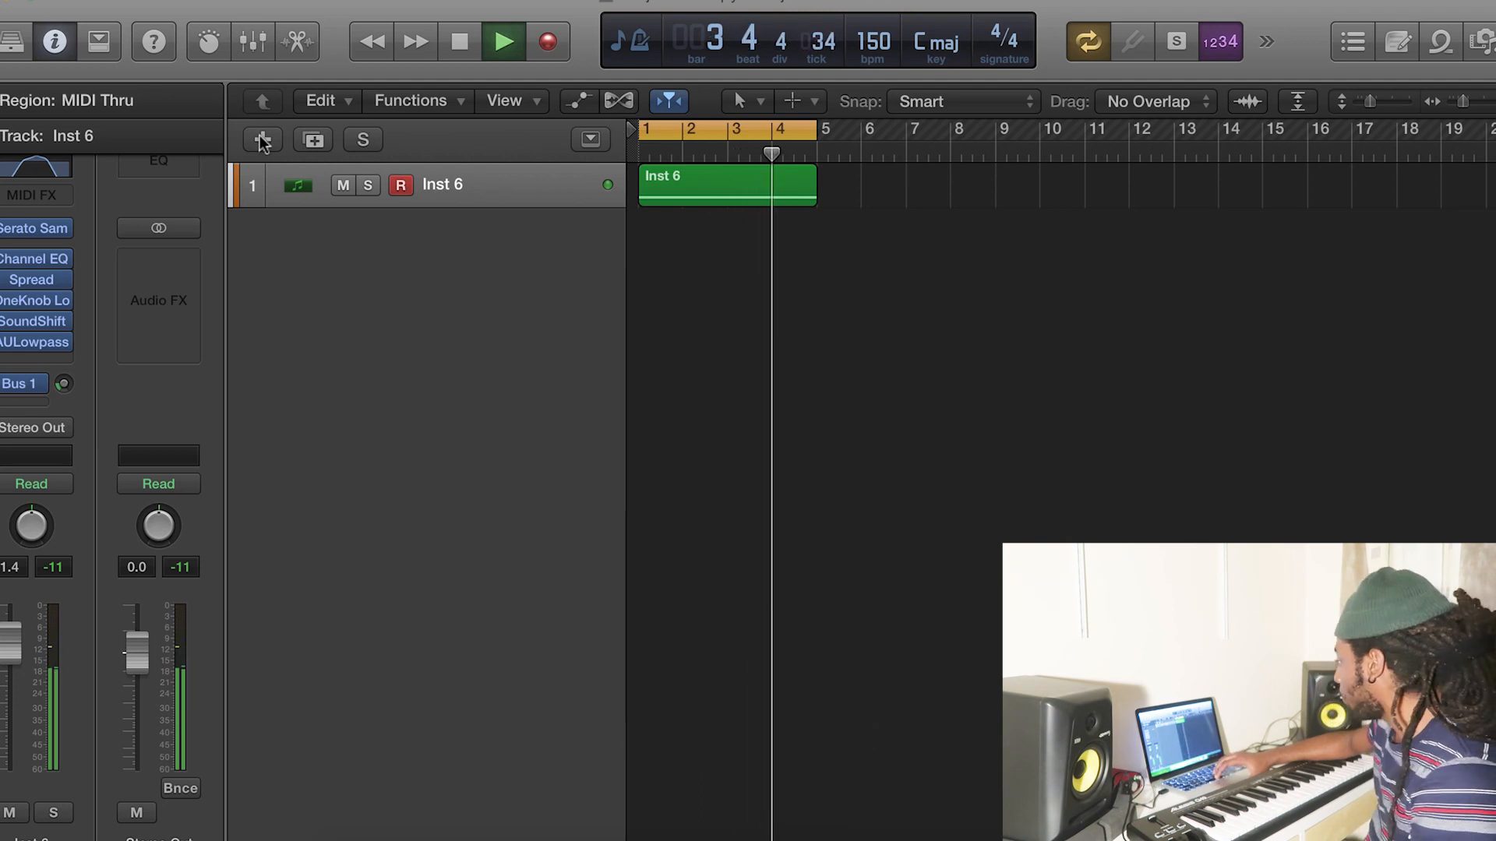
# - Add one empty software instrument track, Inst 1, below the Inst 6 track
pyautogui.click(262, 140)
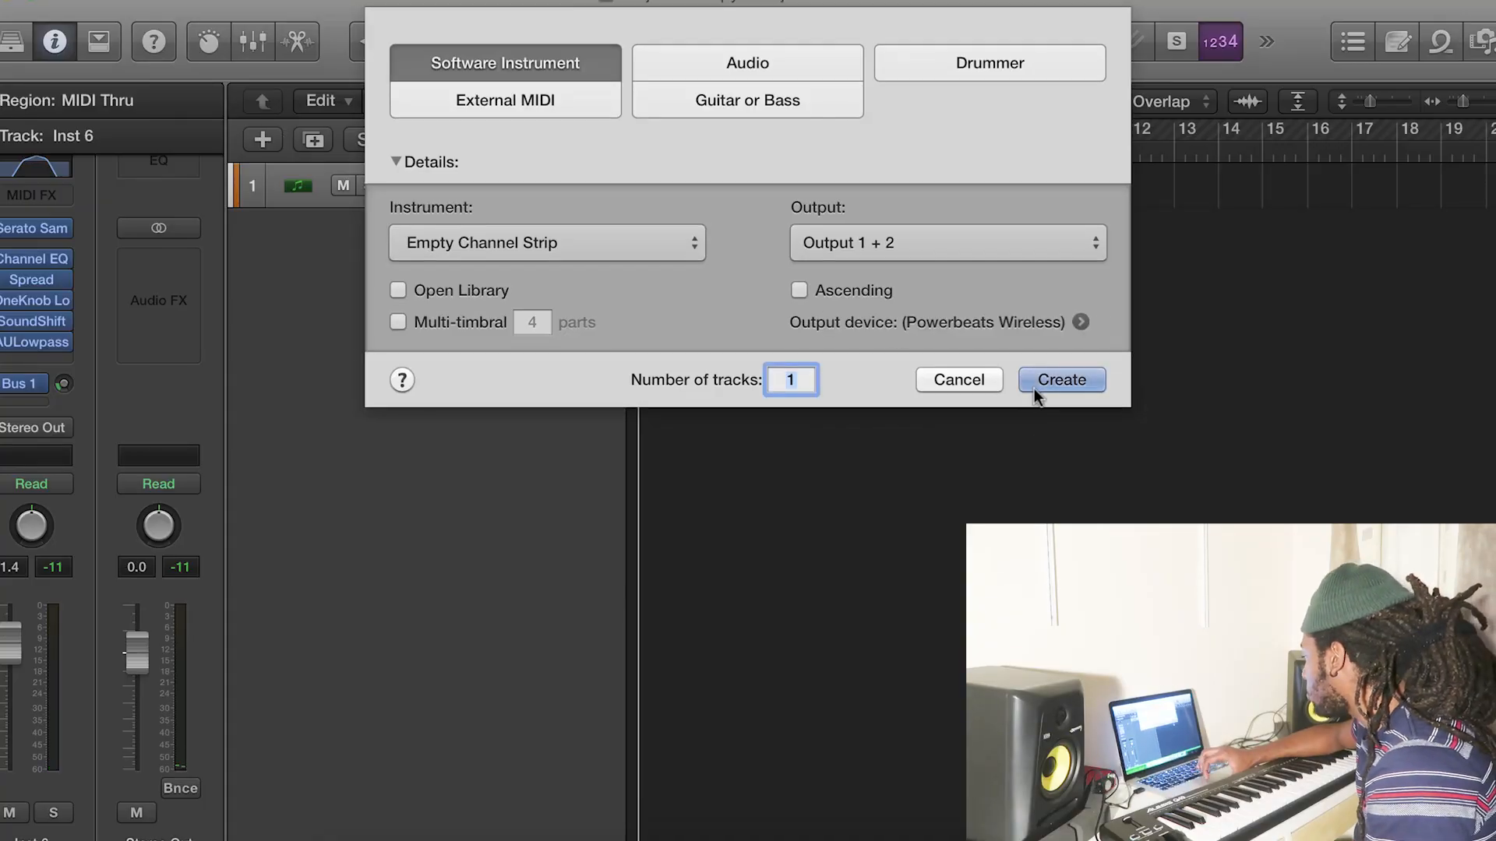
pyautogui.click(1059, 378)
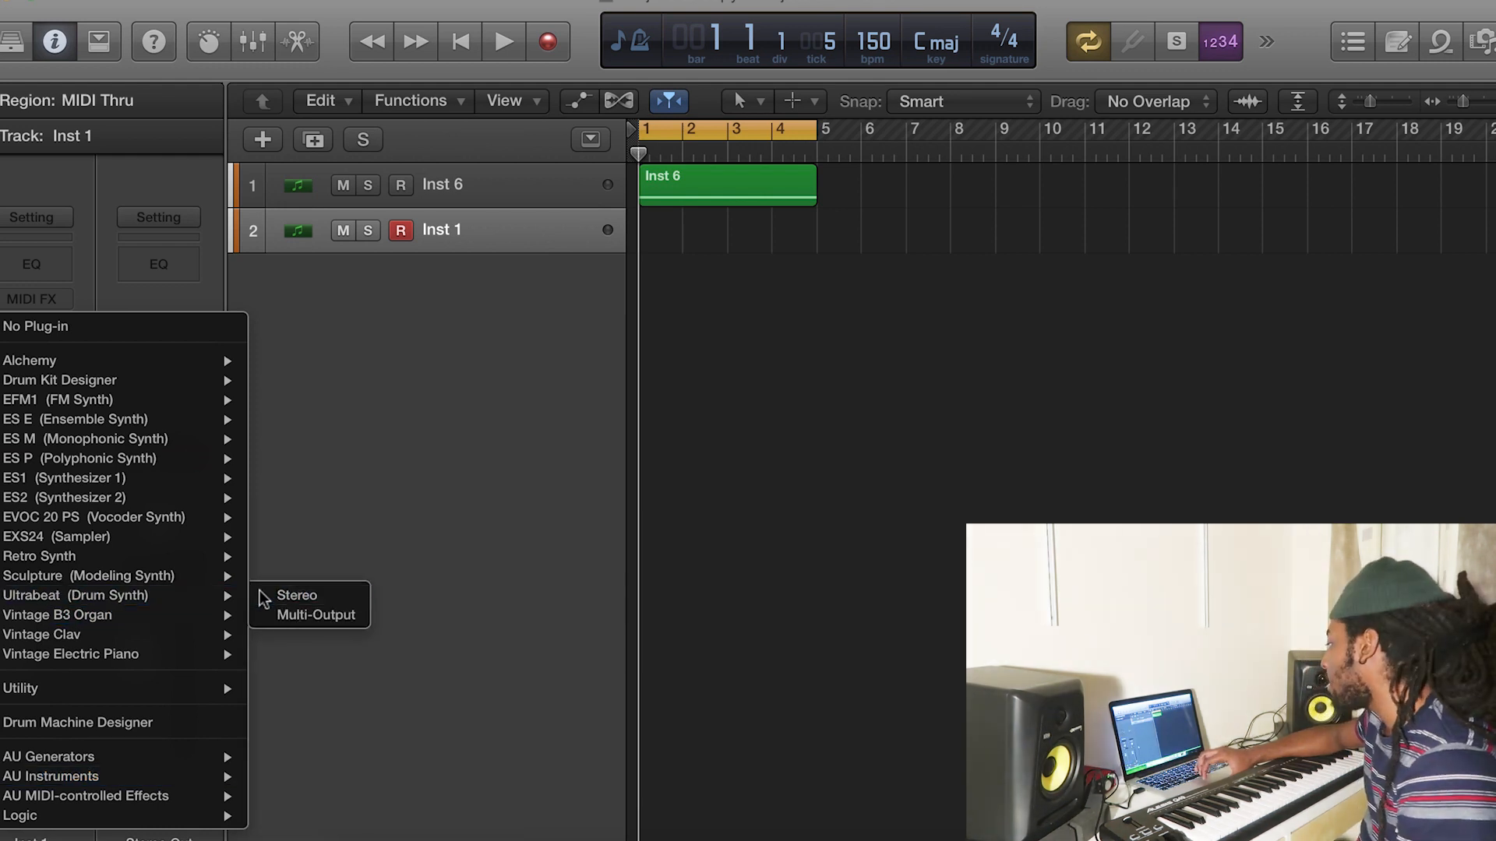
# - Load Ultrabeat (Drum Synth) in Stereo as the instrument on Inst 1
pyautogui.click(297, 595)
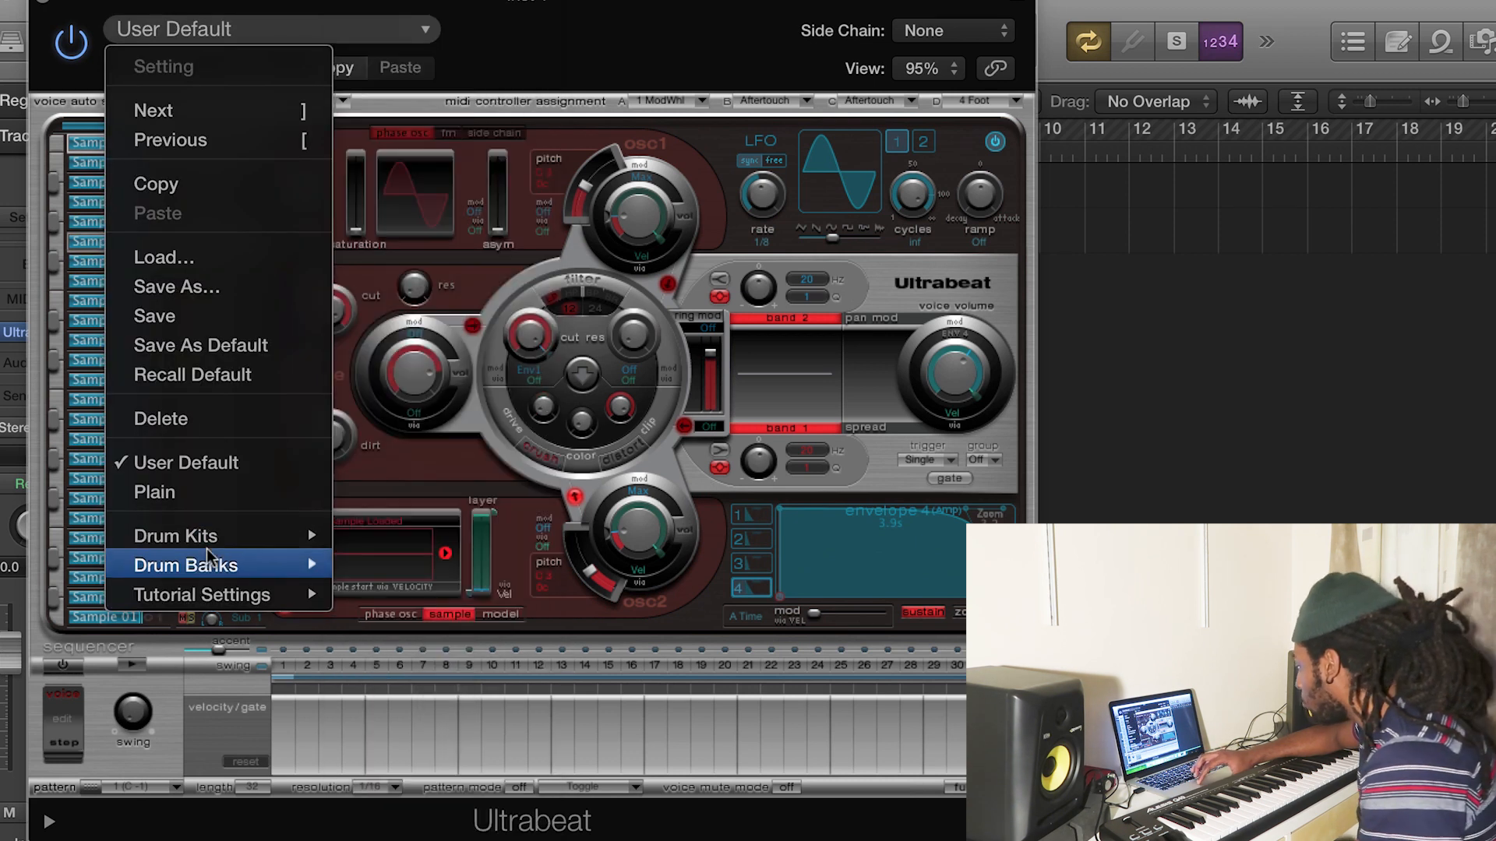
# - Switch Ultrabeat from a preset drum kit to the empty Plain setting
pyautogui.click(186, 566)
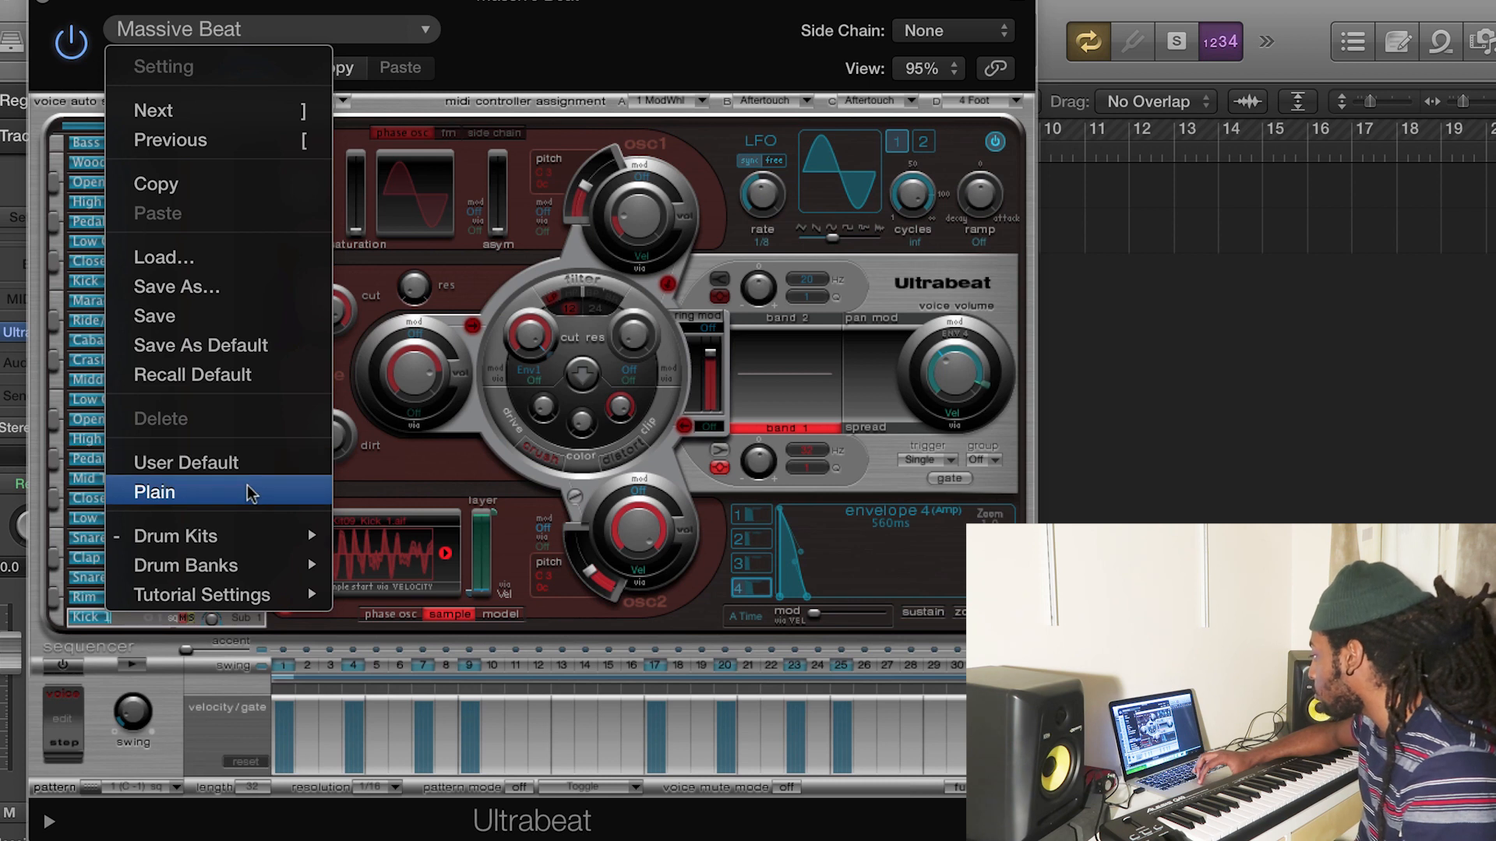
pyautogui.click(154, 492)
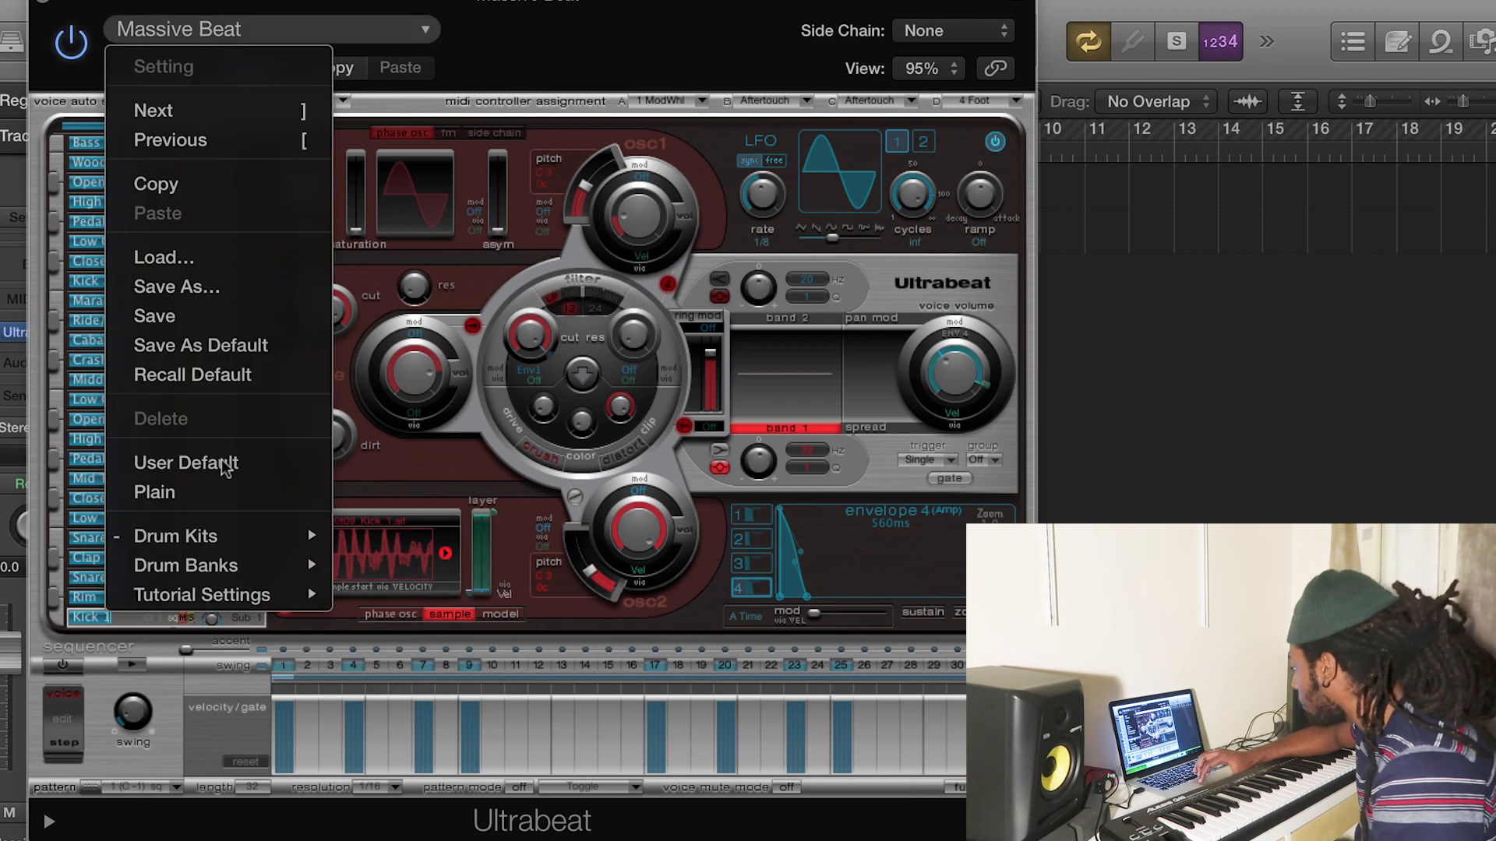
pyautogui.click(155, 493)
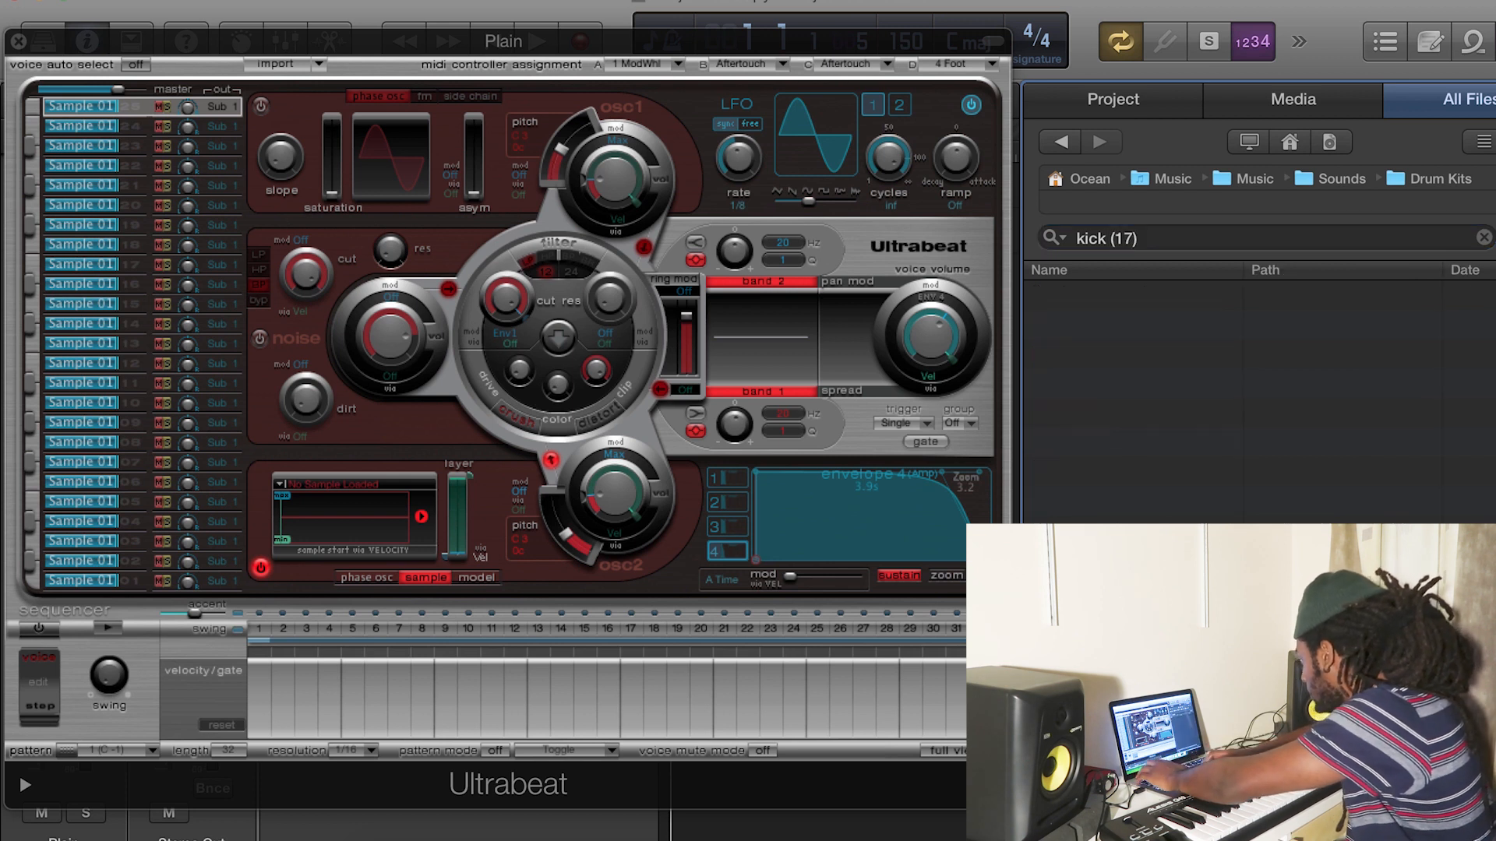
# - Load Kick (17).wav onto voice 1 and start the step sequencer with a hit on step 1
pyautogui.click(1125, 382)
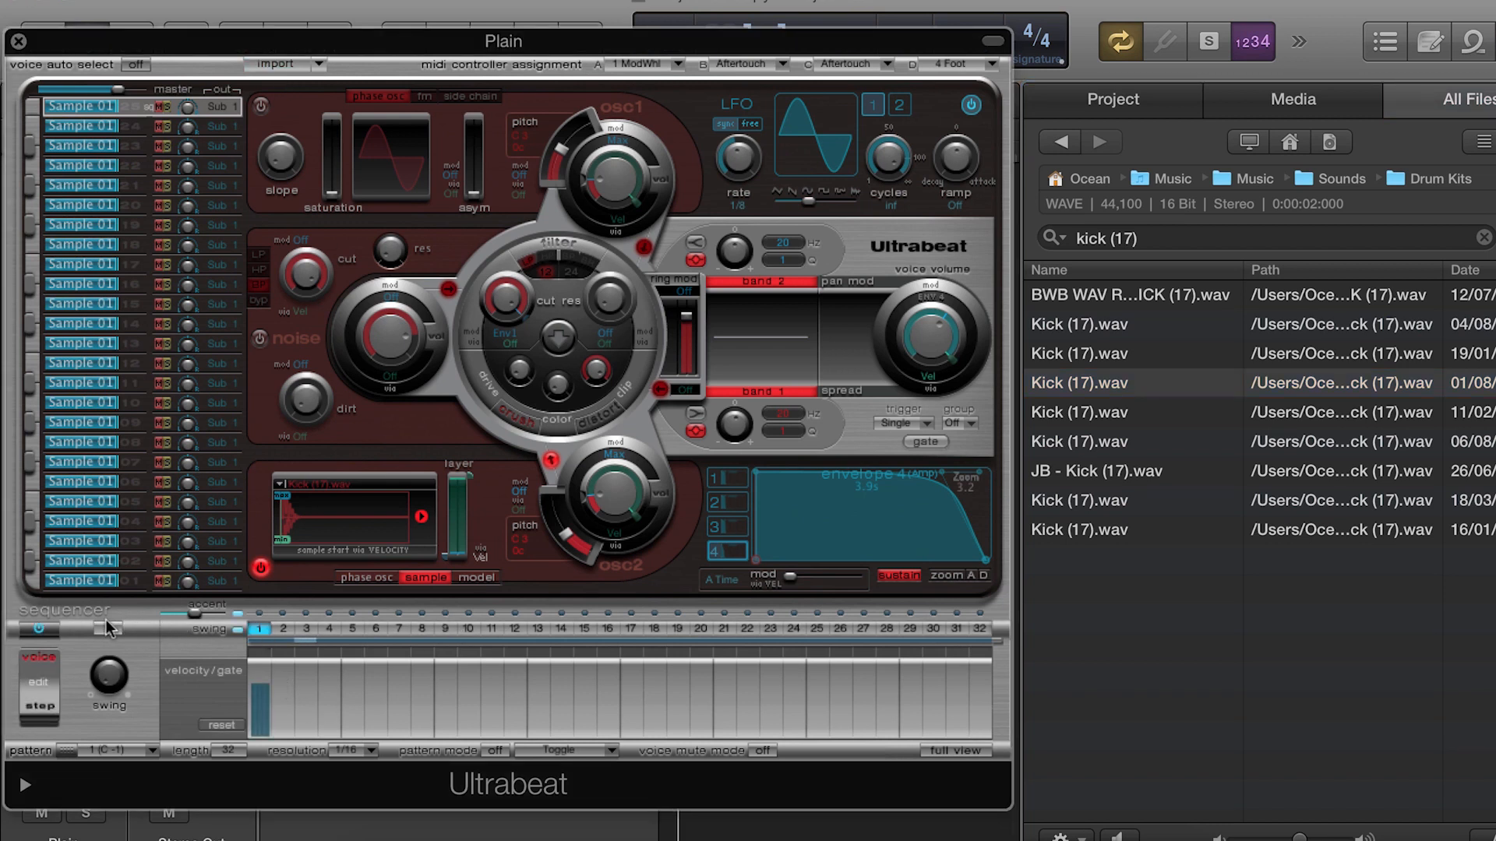
pyautogui.moveTo(107, 636)
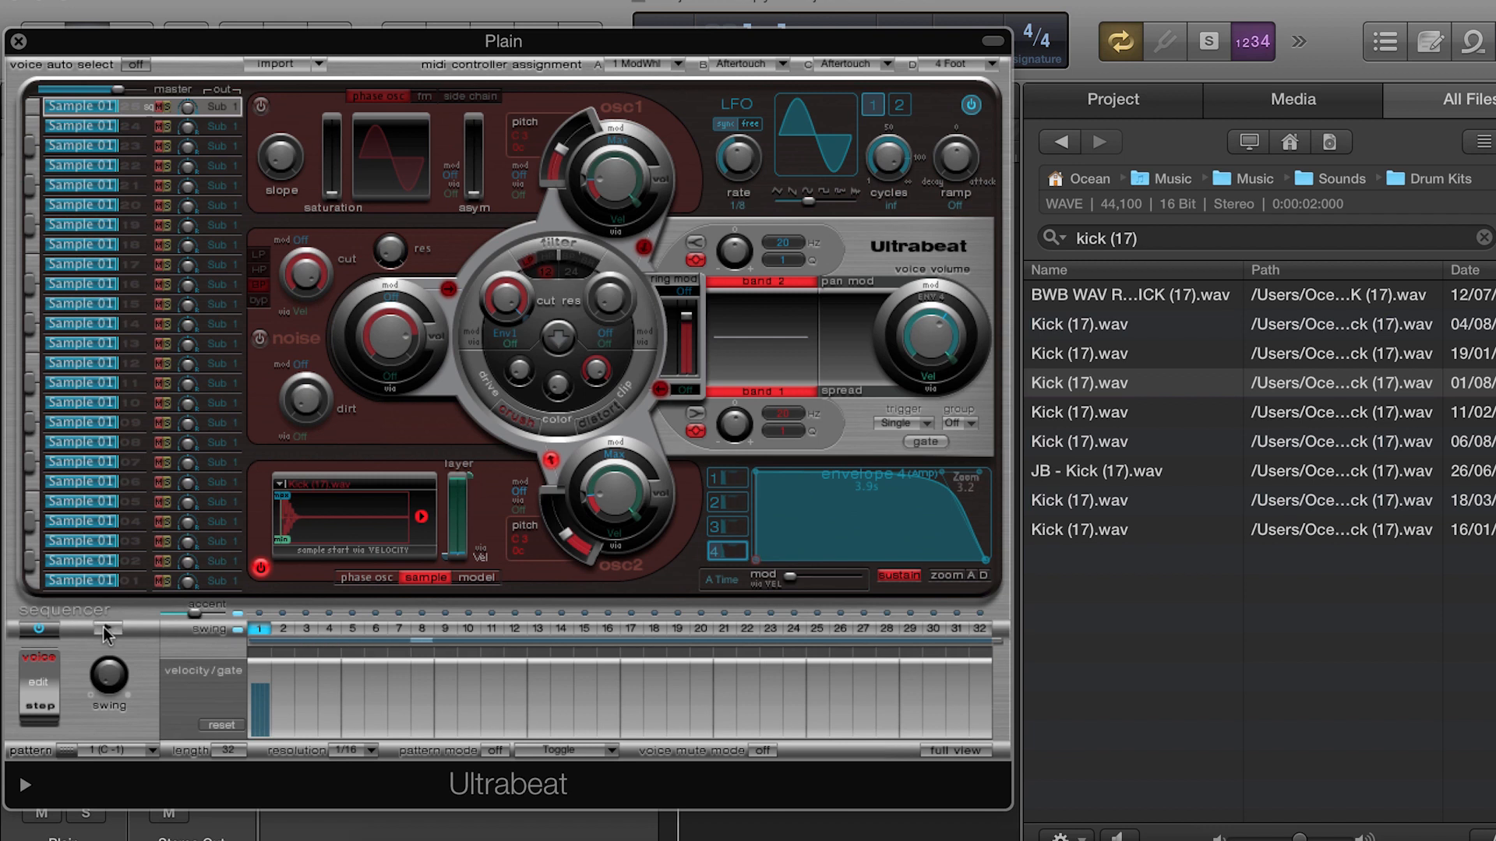
pyautogui.click(106, 628)
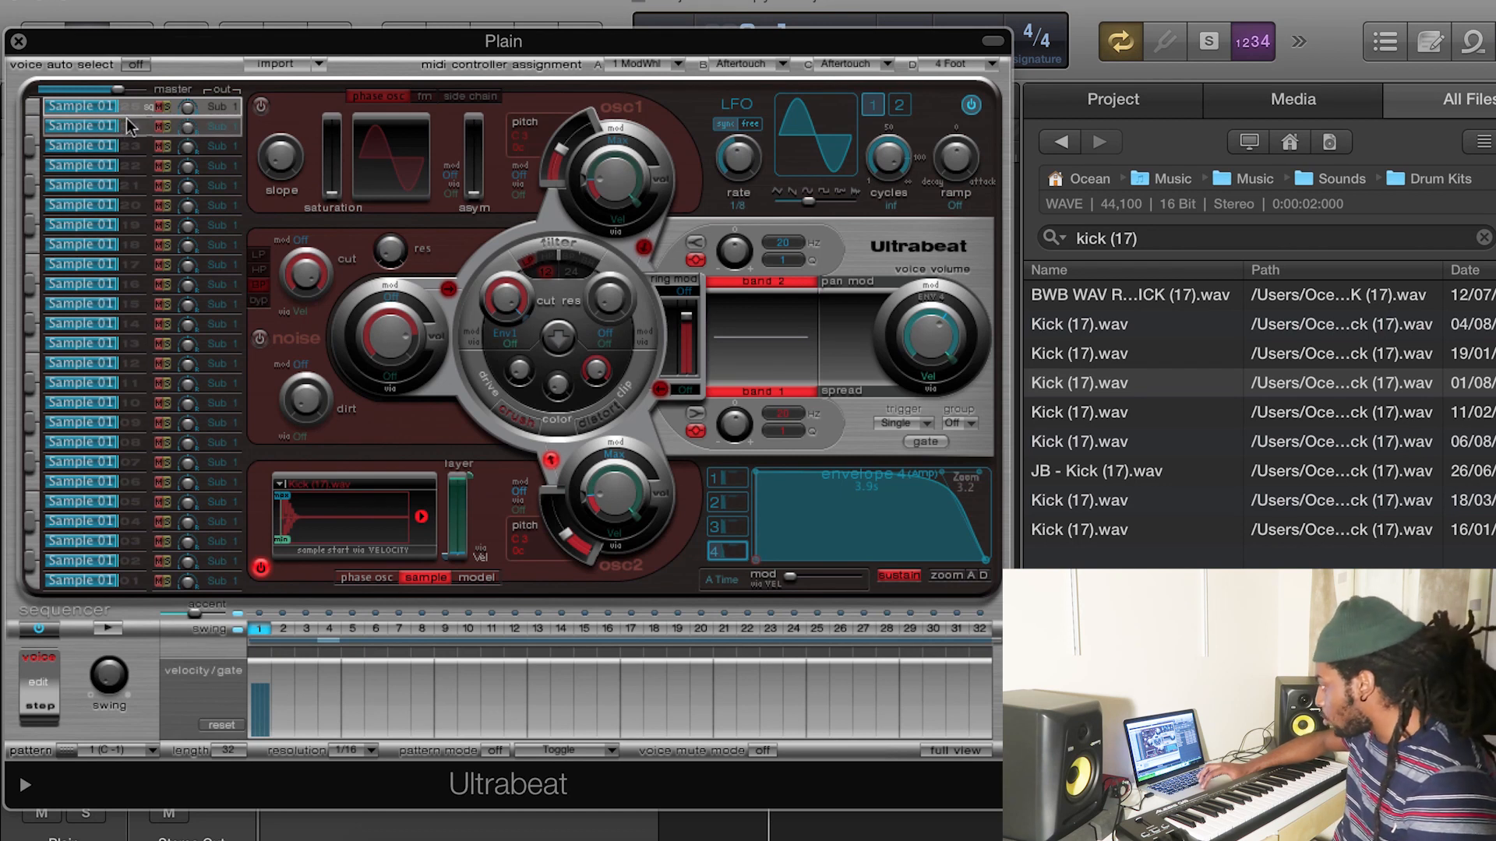
# - Select Ultrabeat's first drum voice holding the kick sample
pyautogui.click(81, 185)
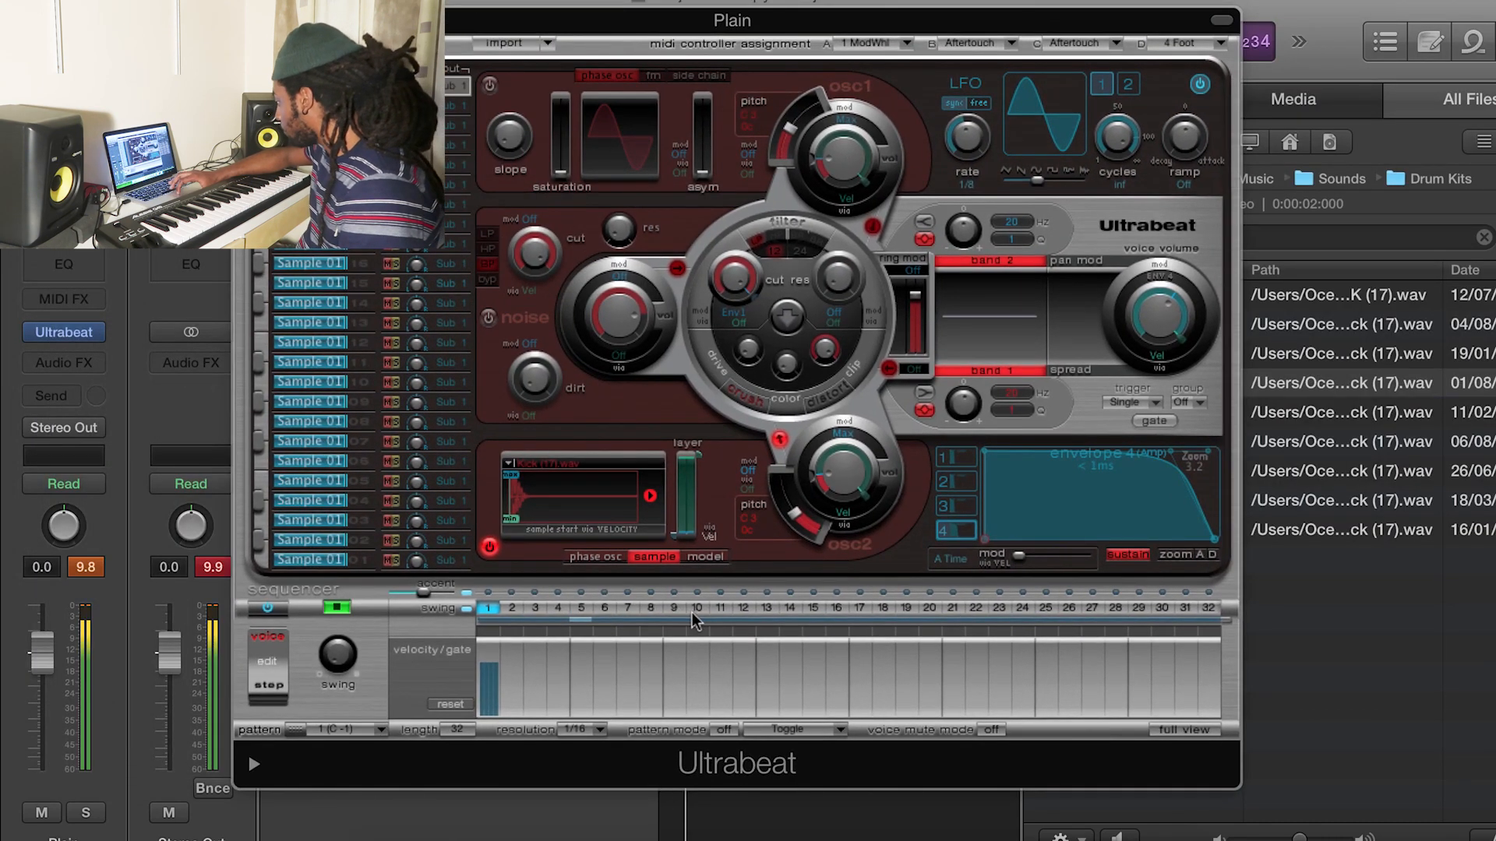
pyautogui.moveTo(930, 615)
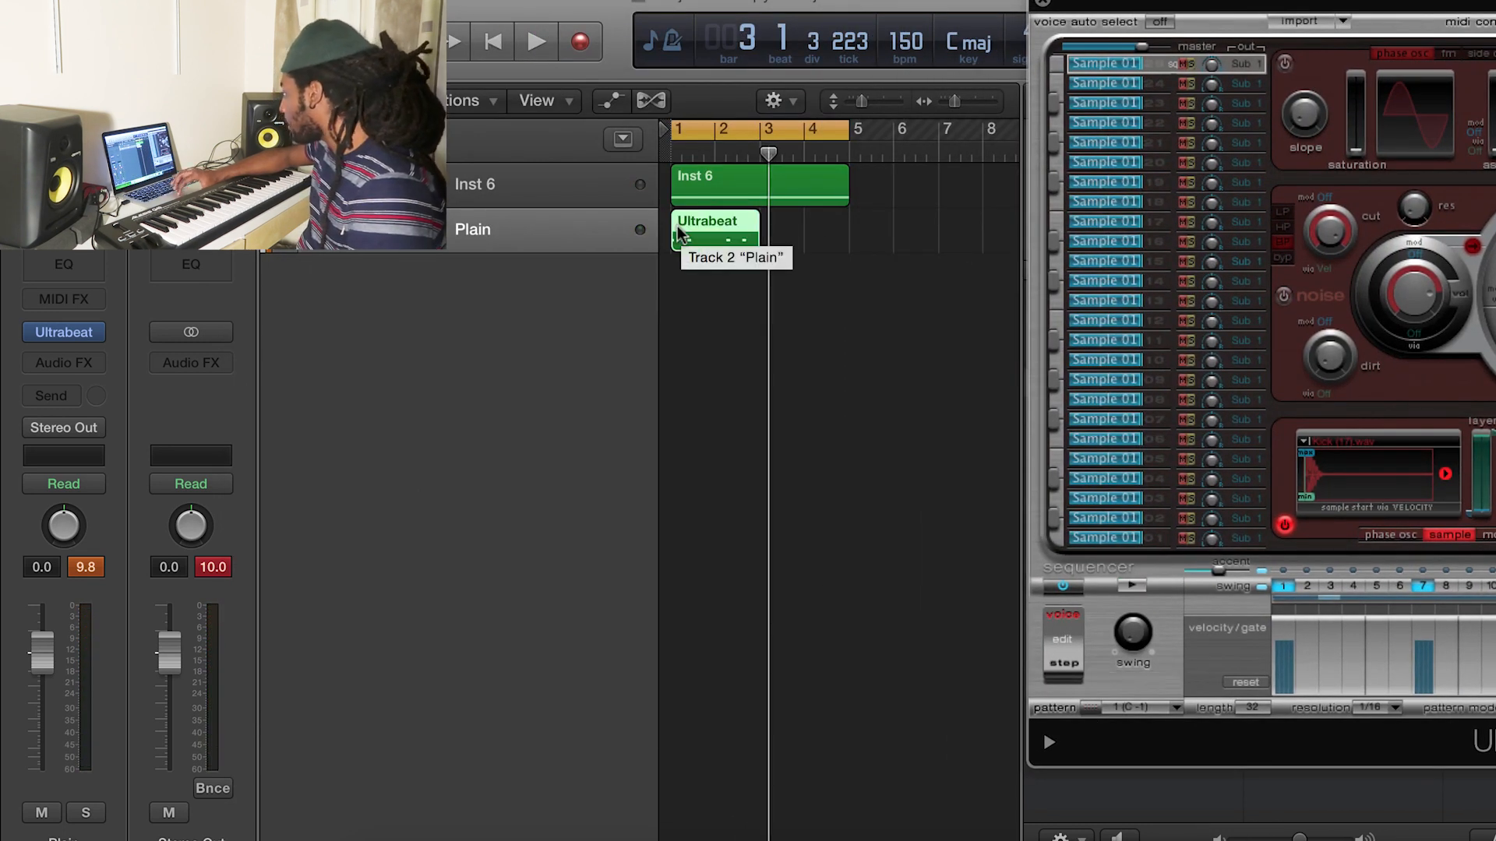
pyautogui.moveTo(758, 208)
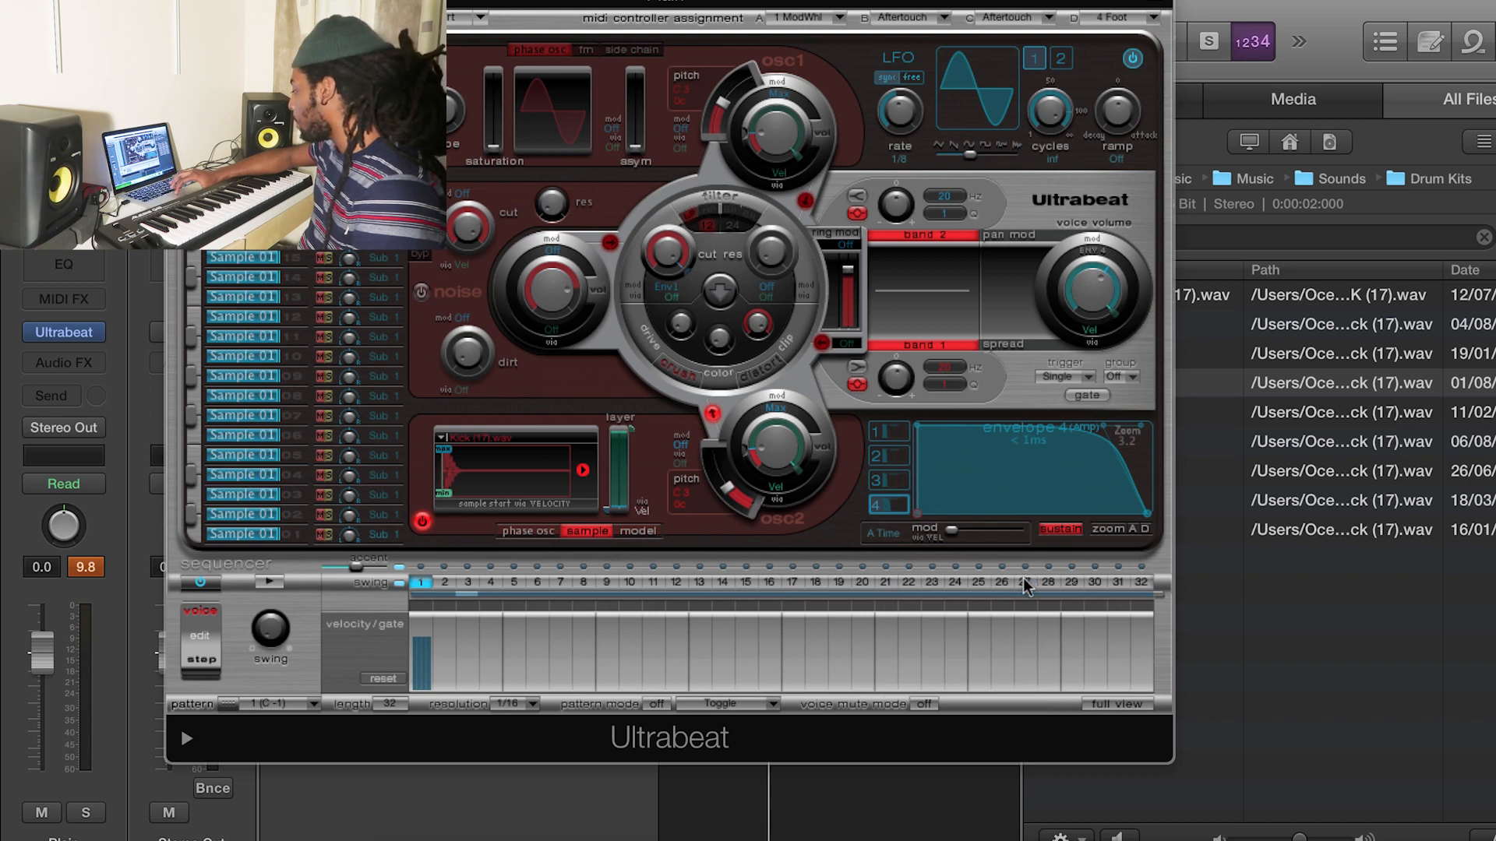
# - Edit the kick step pattern and stretch the Ultrabeat region to end at bar 5
pyautogui.click(268, 583)
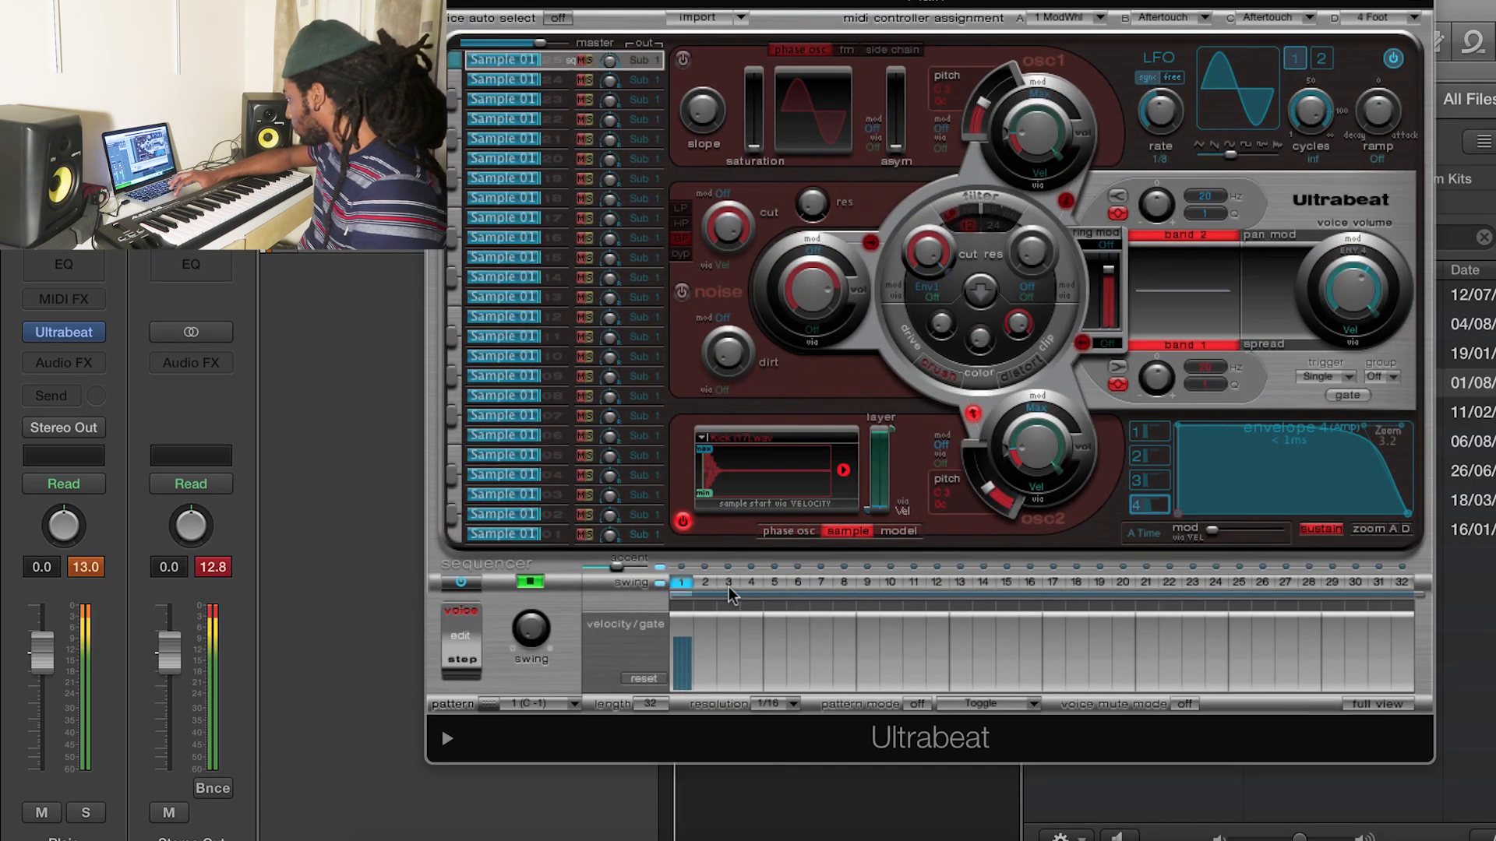
pyautogui.click(530, 582)
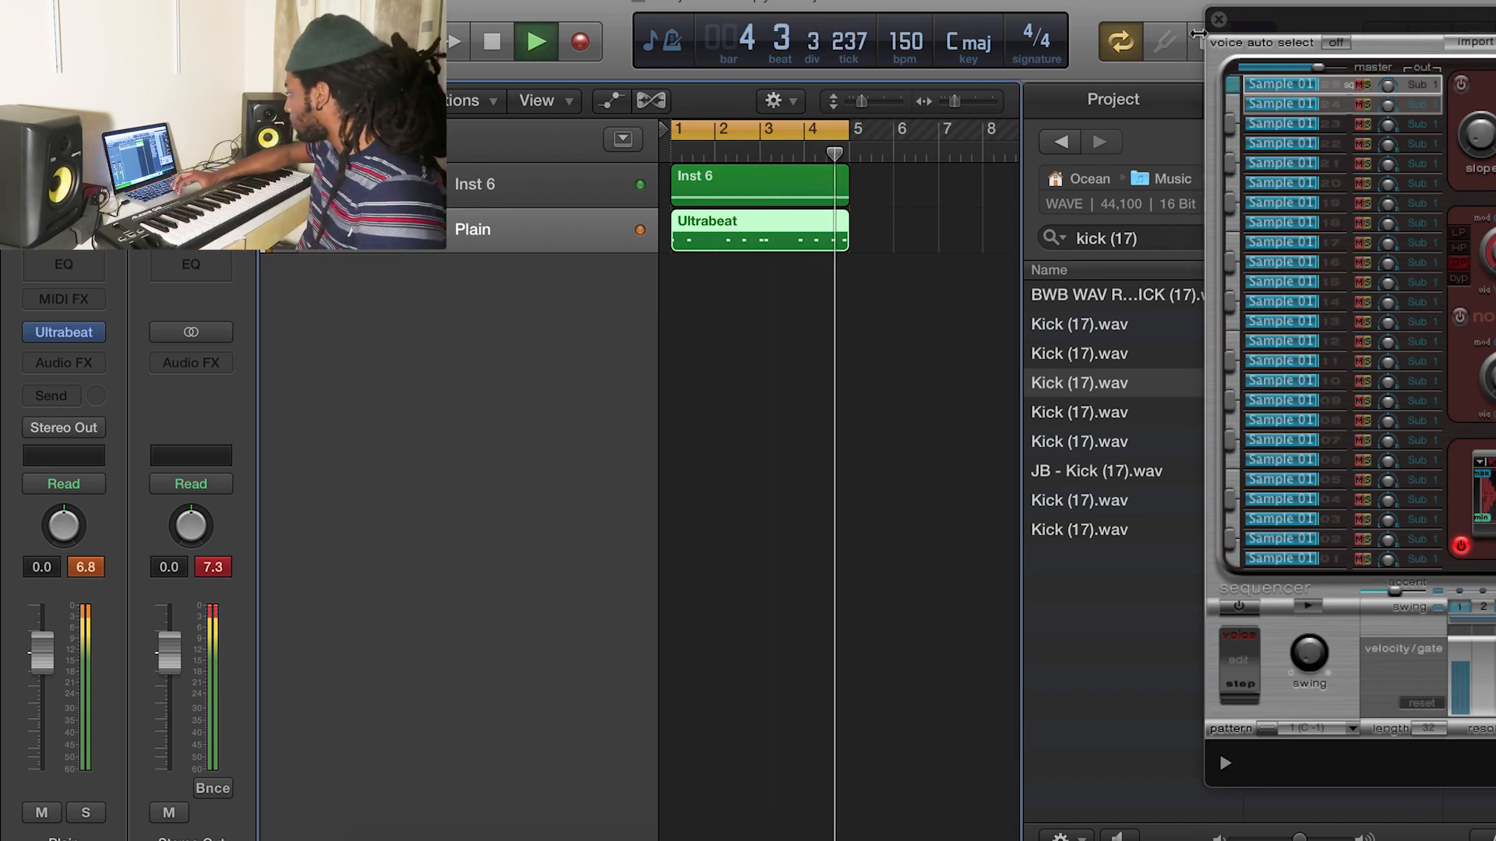
pyautogui.click(1217, 18)
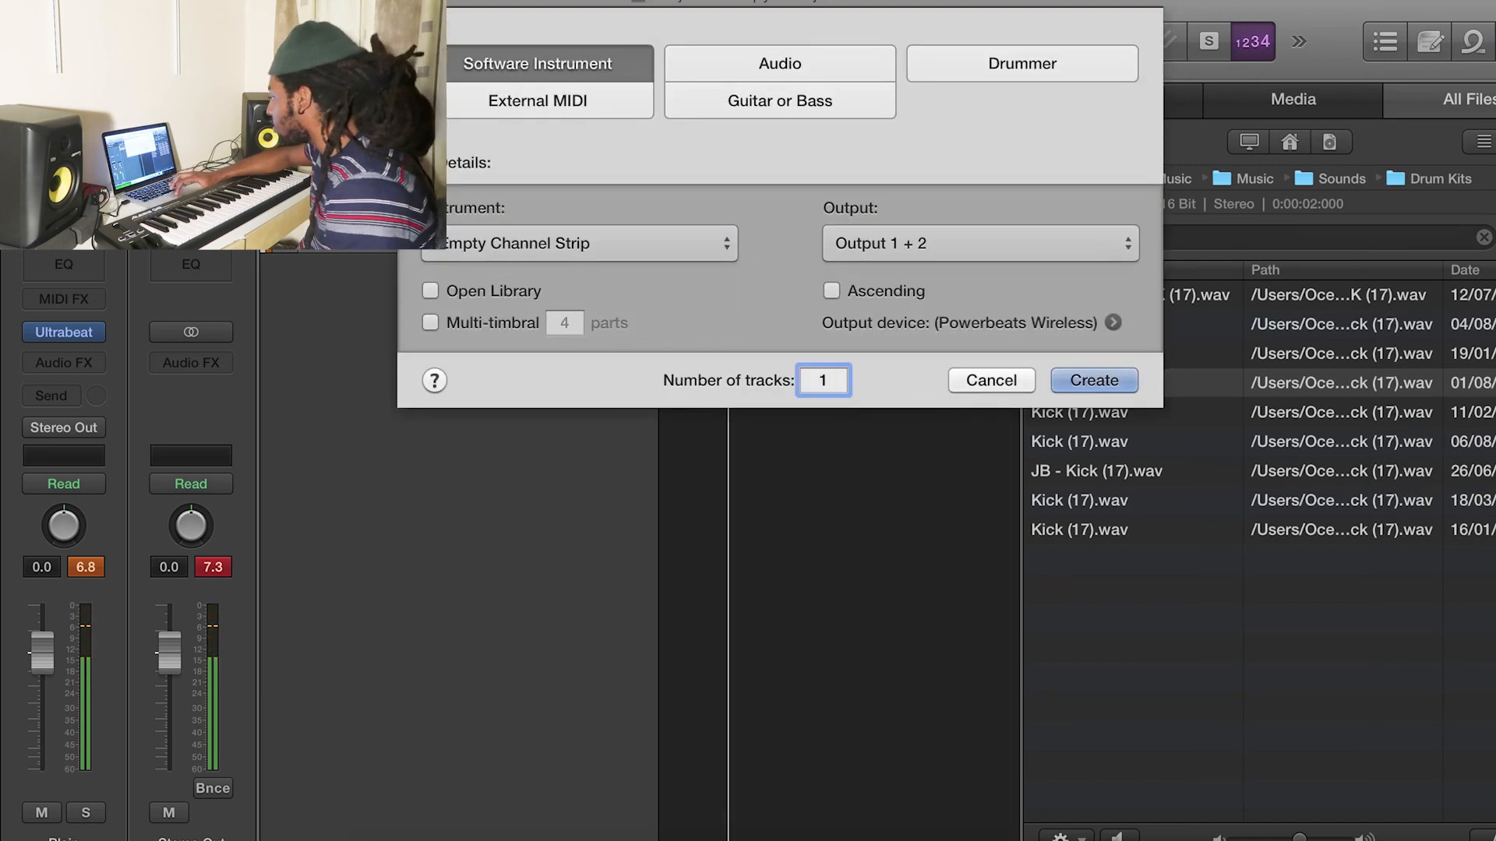
# - Add a single Software Instrument track through the New Tracks dialog
pyautogui.click(1092, 379)
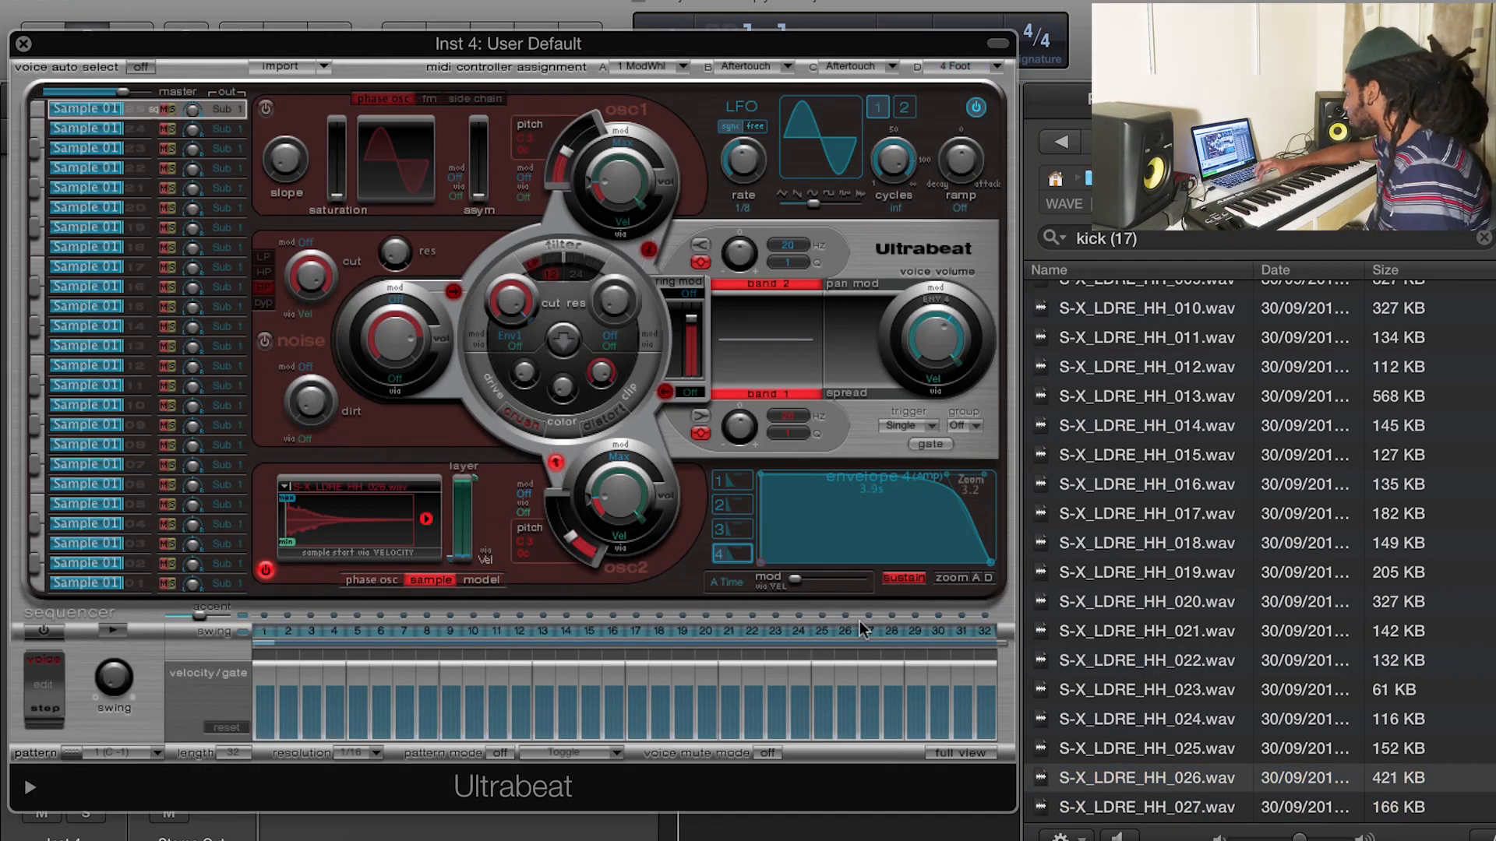
# - Load a hi-hat sample, enable all 32 steps, and set Resolution to 1/8
pyautogui.click(358, 754)
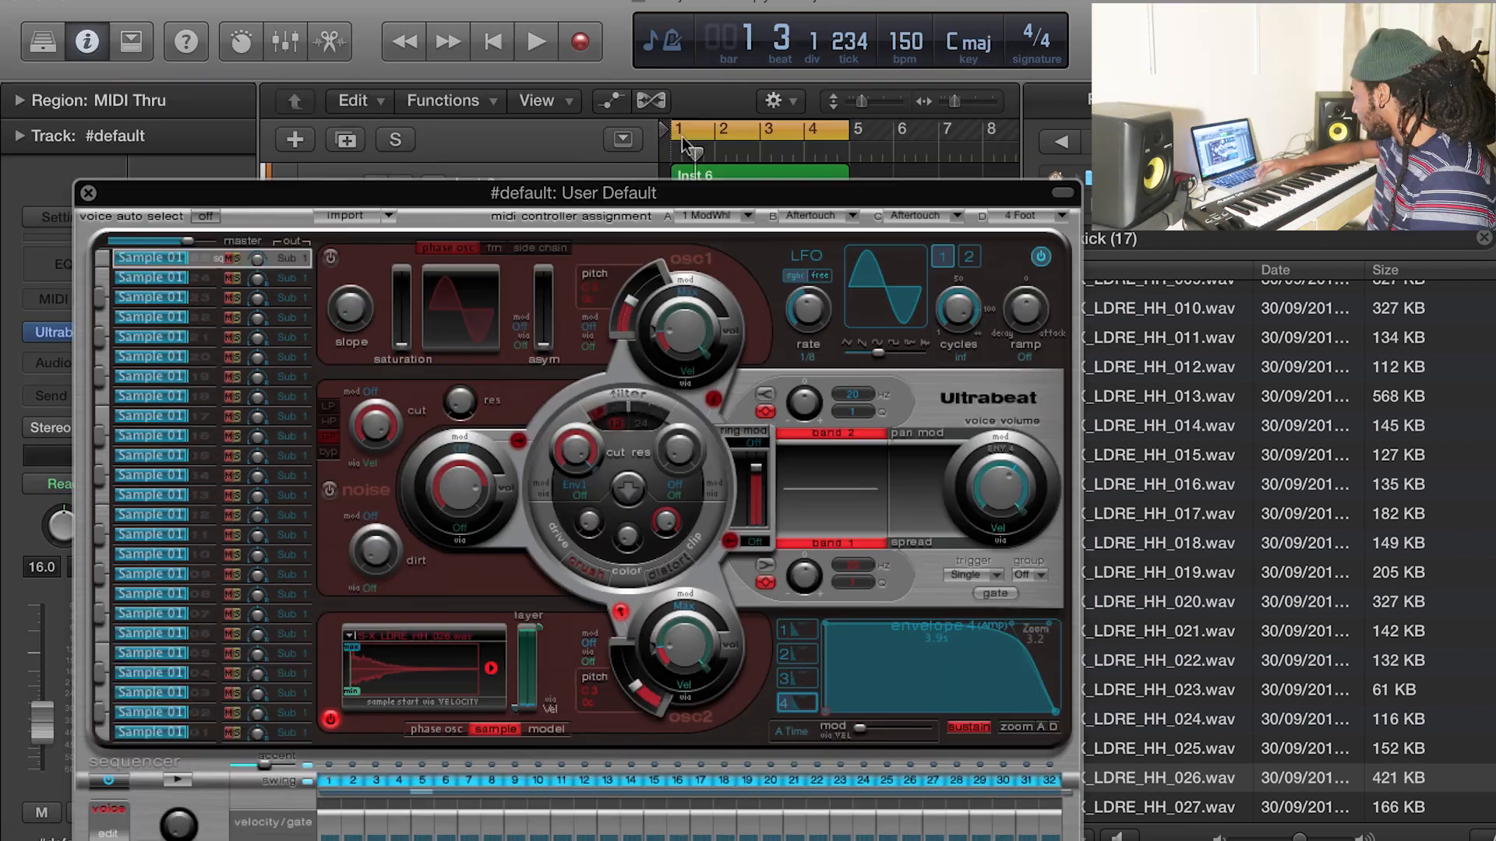
pyautogui.click(811, 215)
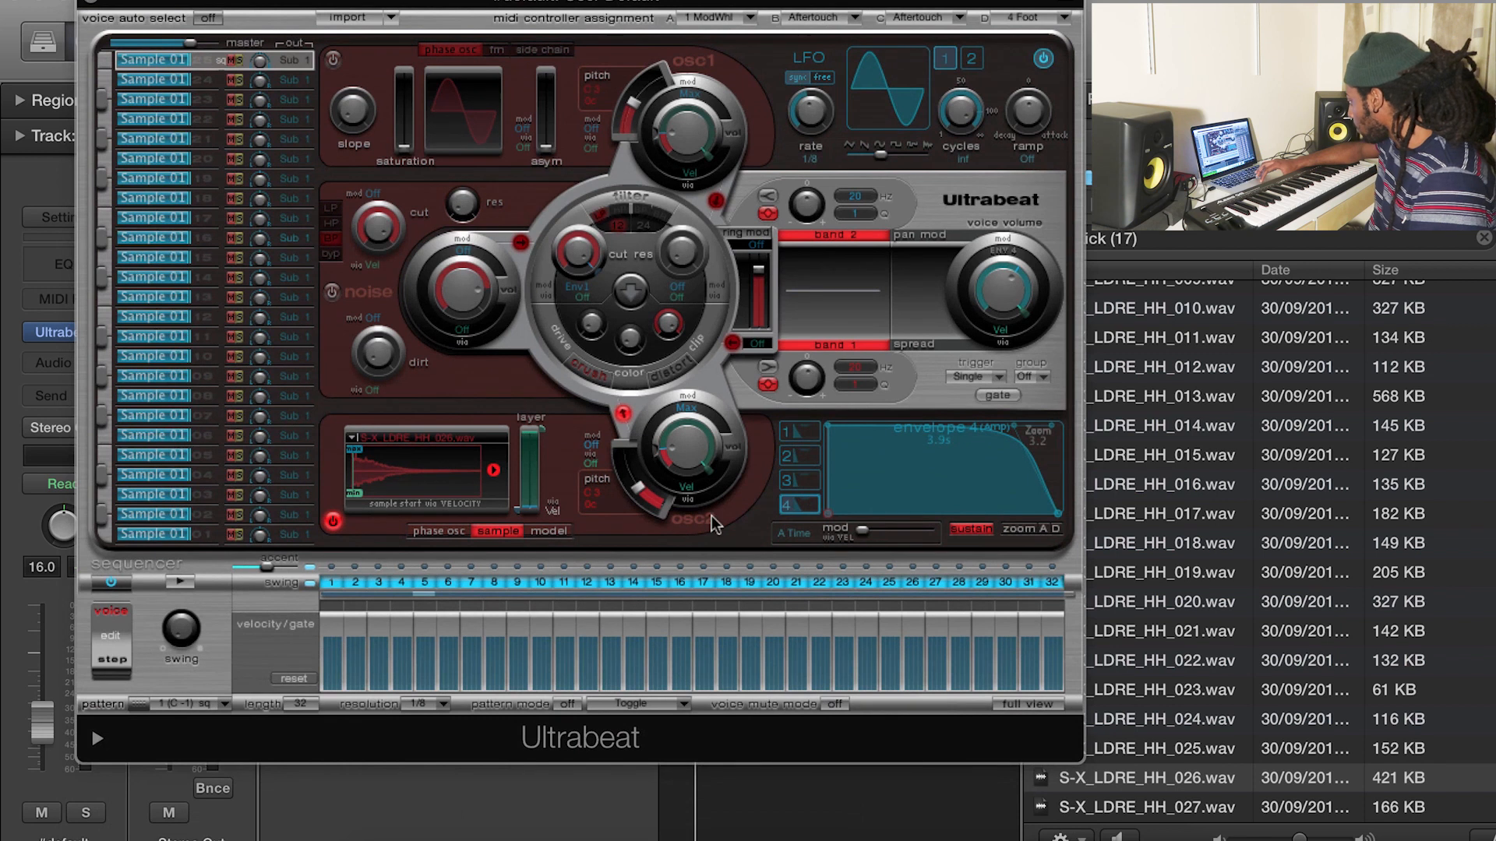
pyautogui.click(181, 583)
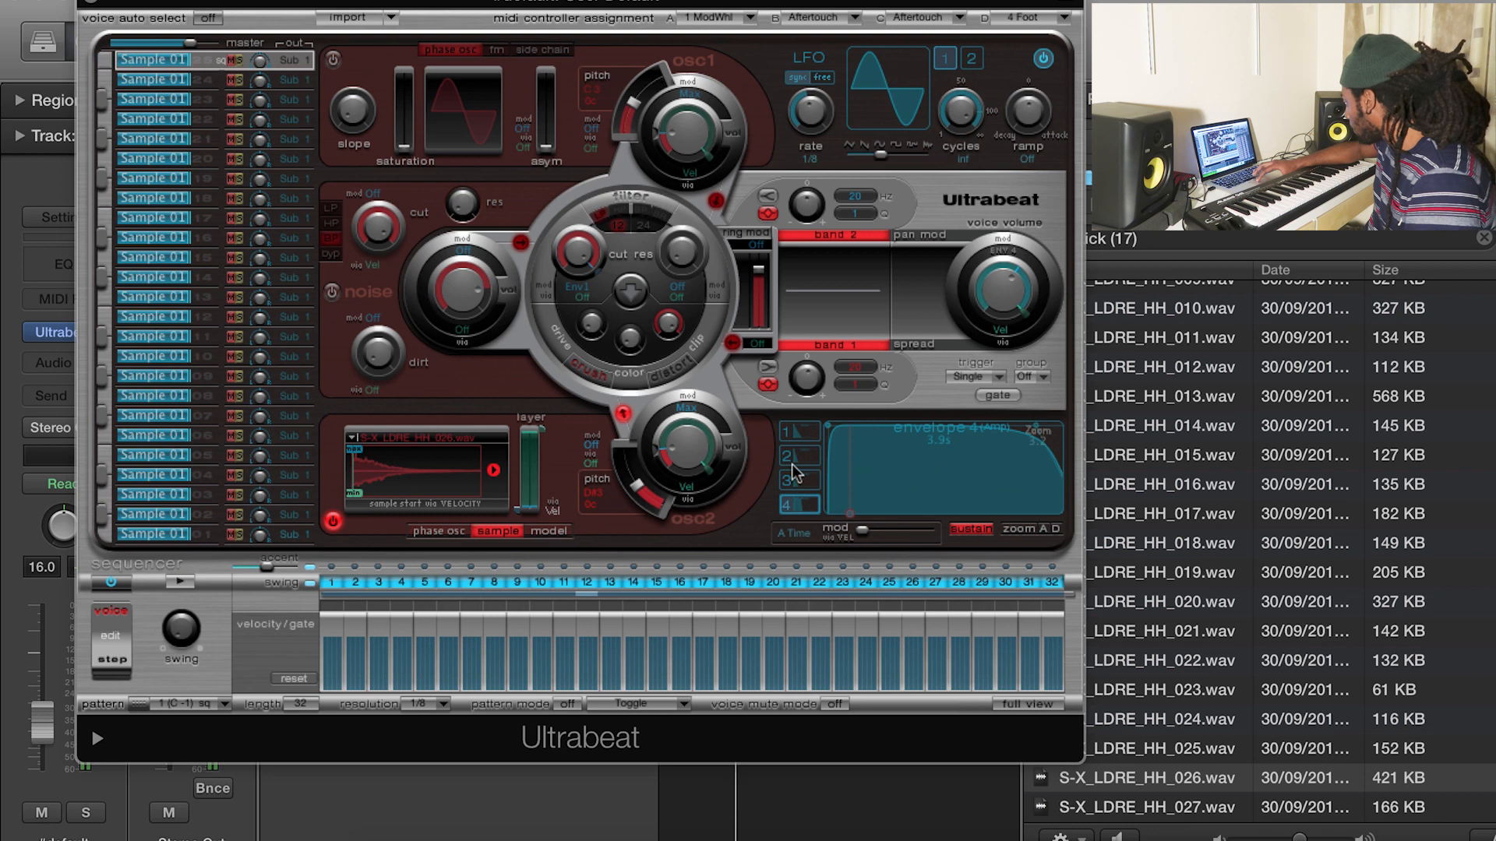
pyautogui.click(1160, 630)
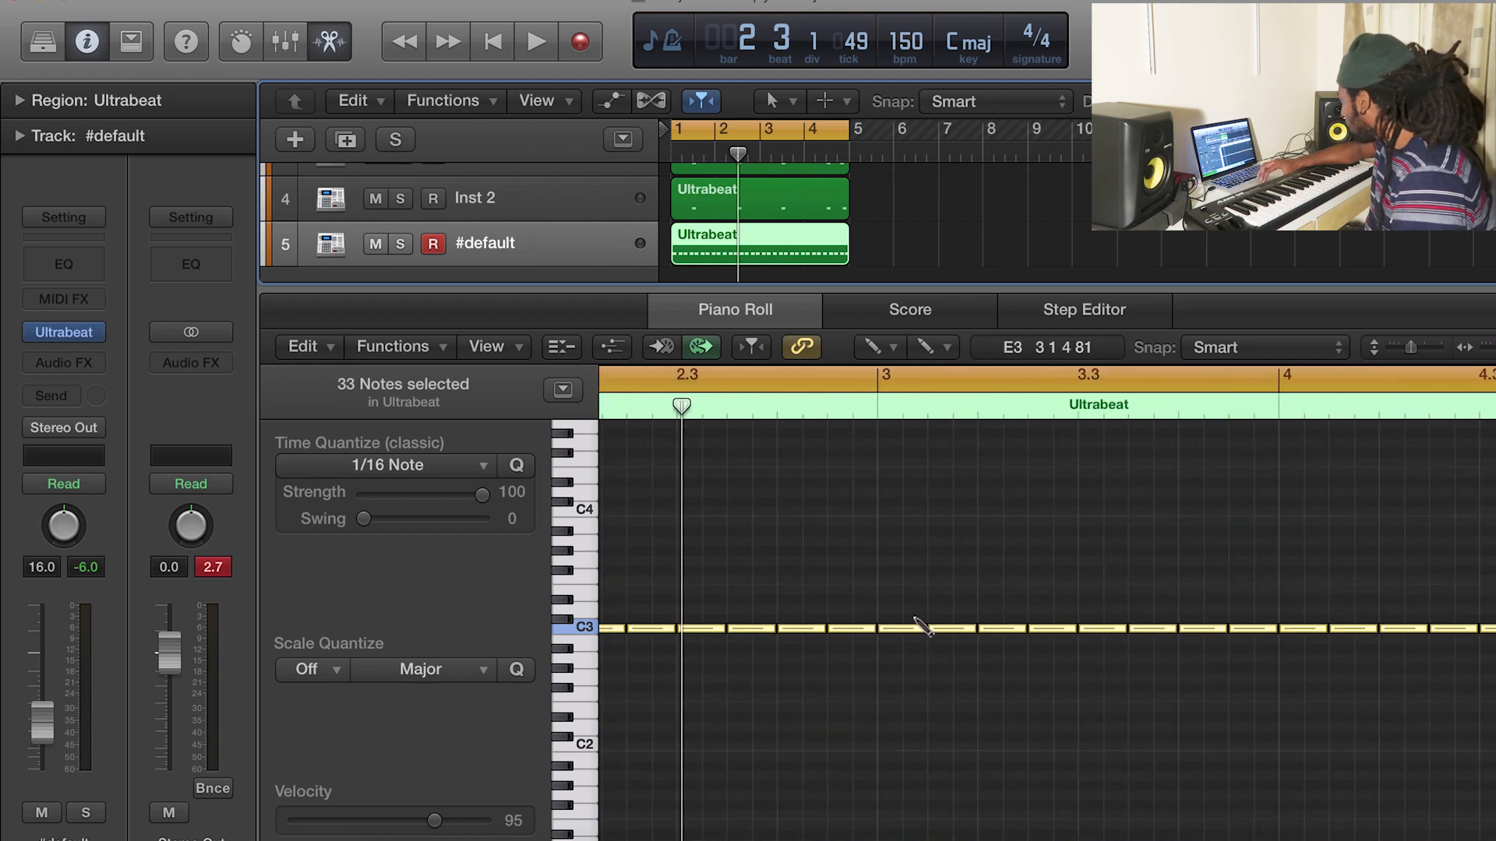
# - Deselect and edit the #default region's C3 notes in the Piano Roll
pyautogui.click(879, 346)
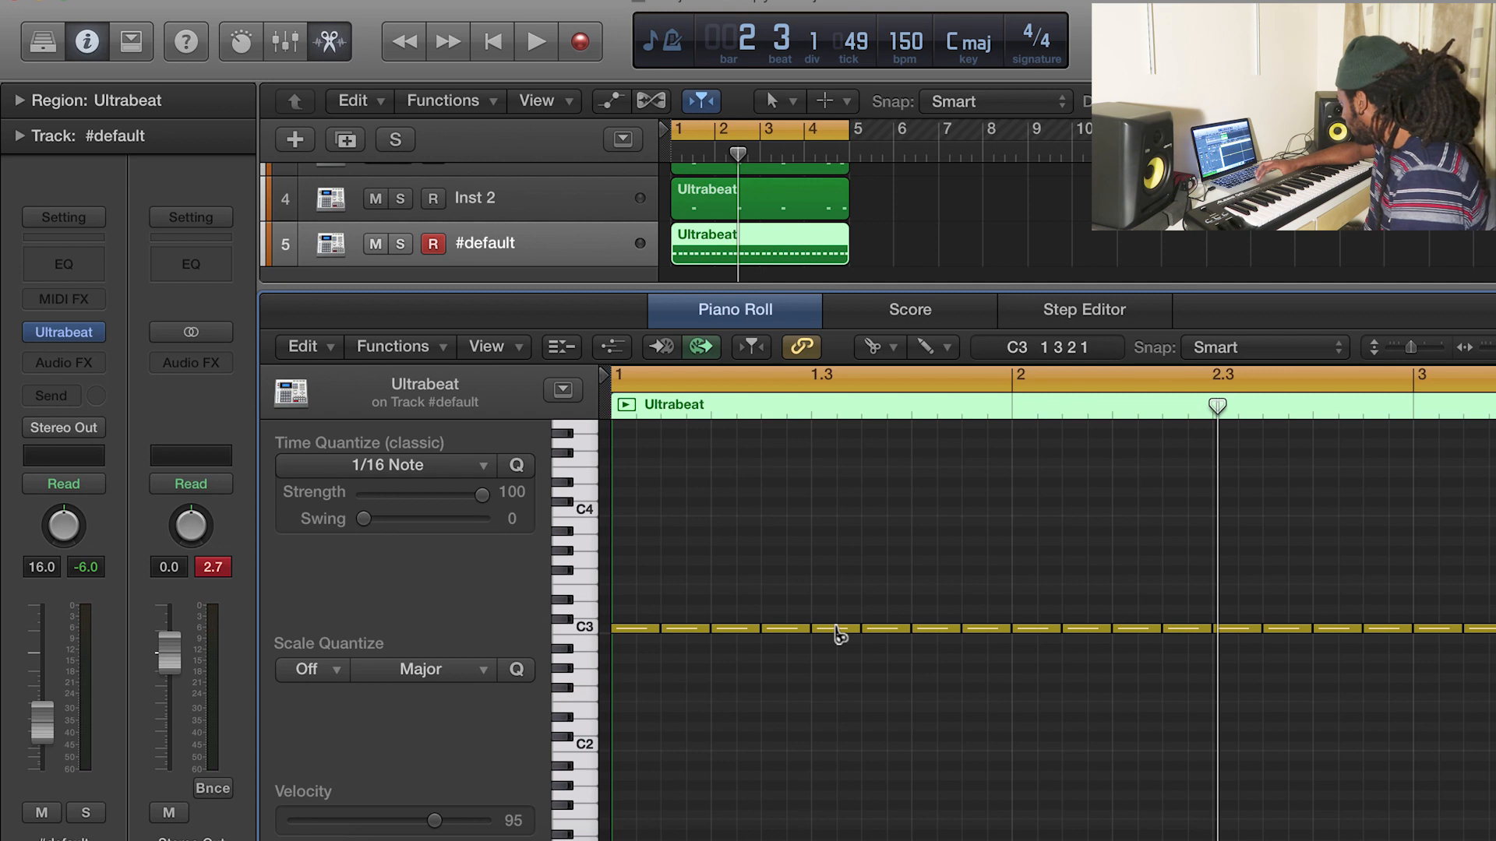
pyautogui.click(840, 628)
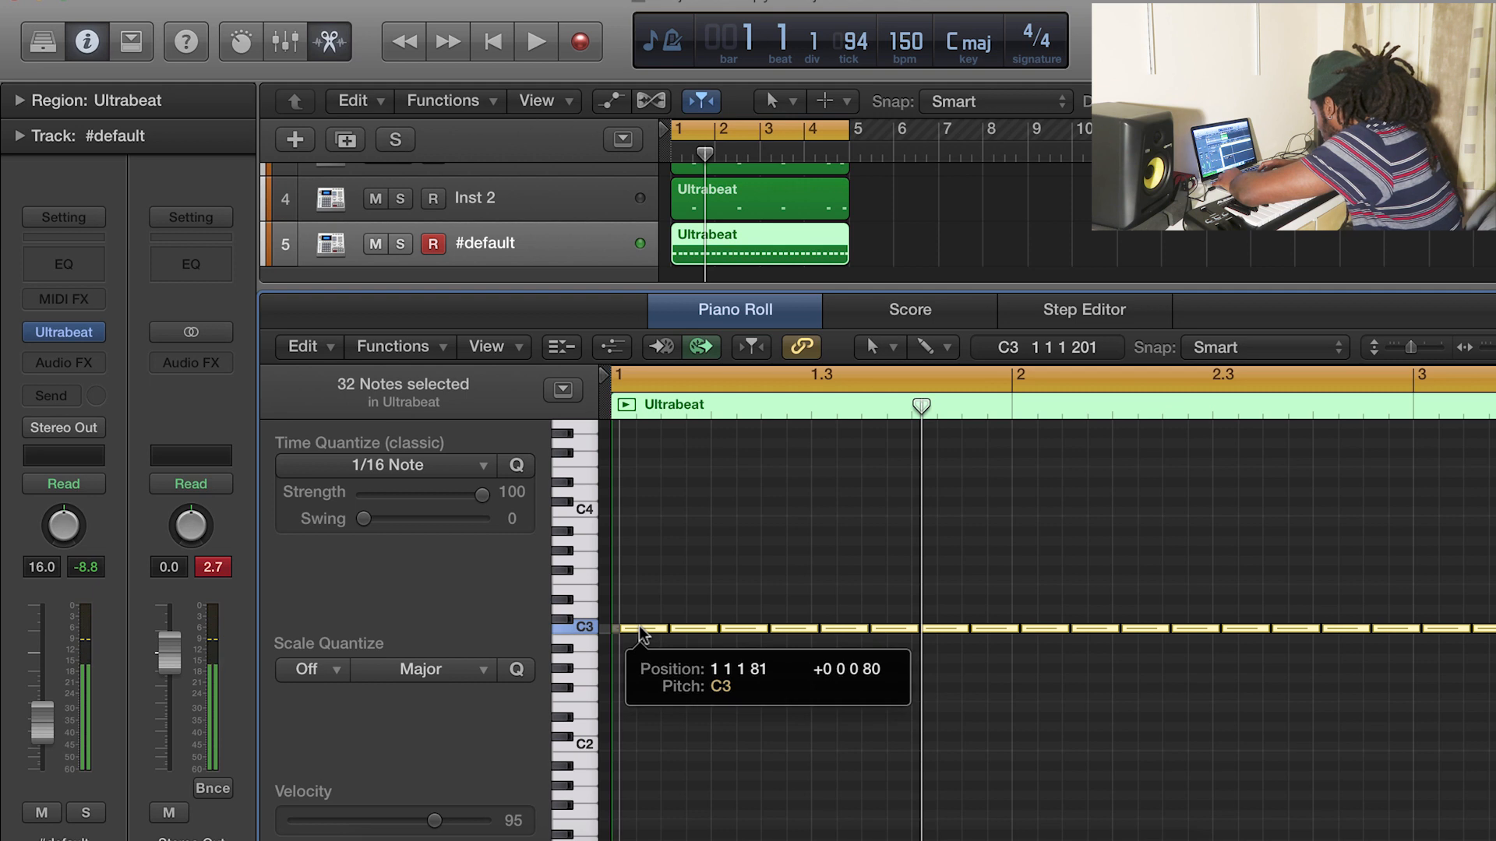
pyautogui.click(535, 41)
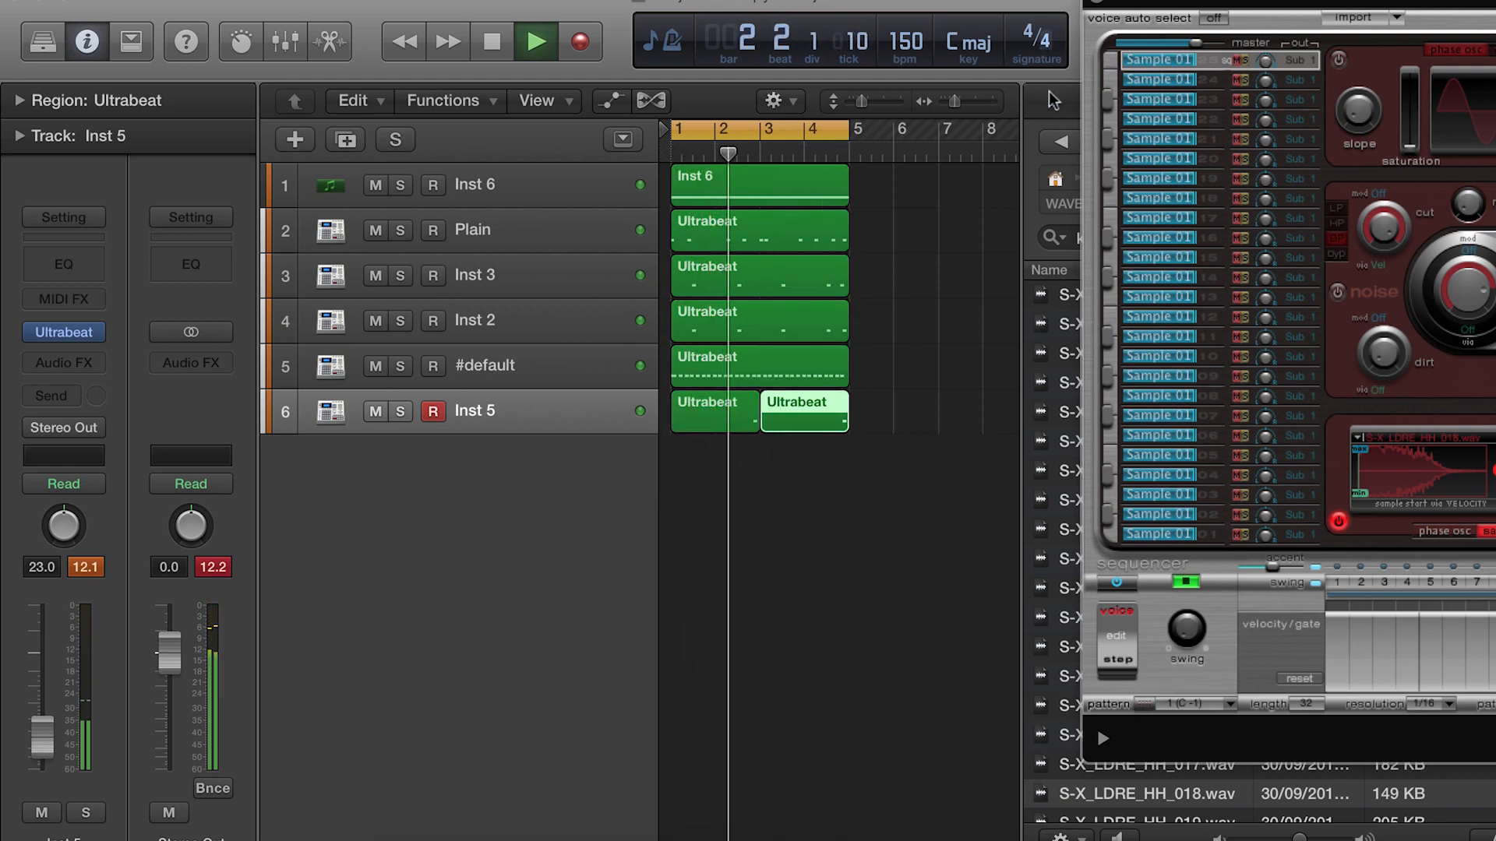
# - Duplicate every drum track's regions through bar 8, with #default starting at bar 5
pyautogui.click(534, 41)
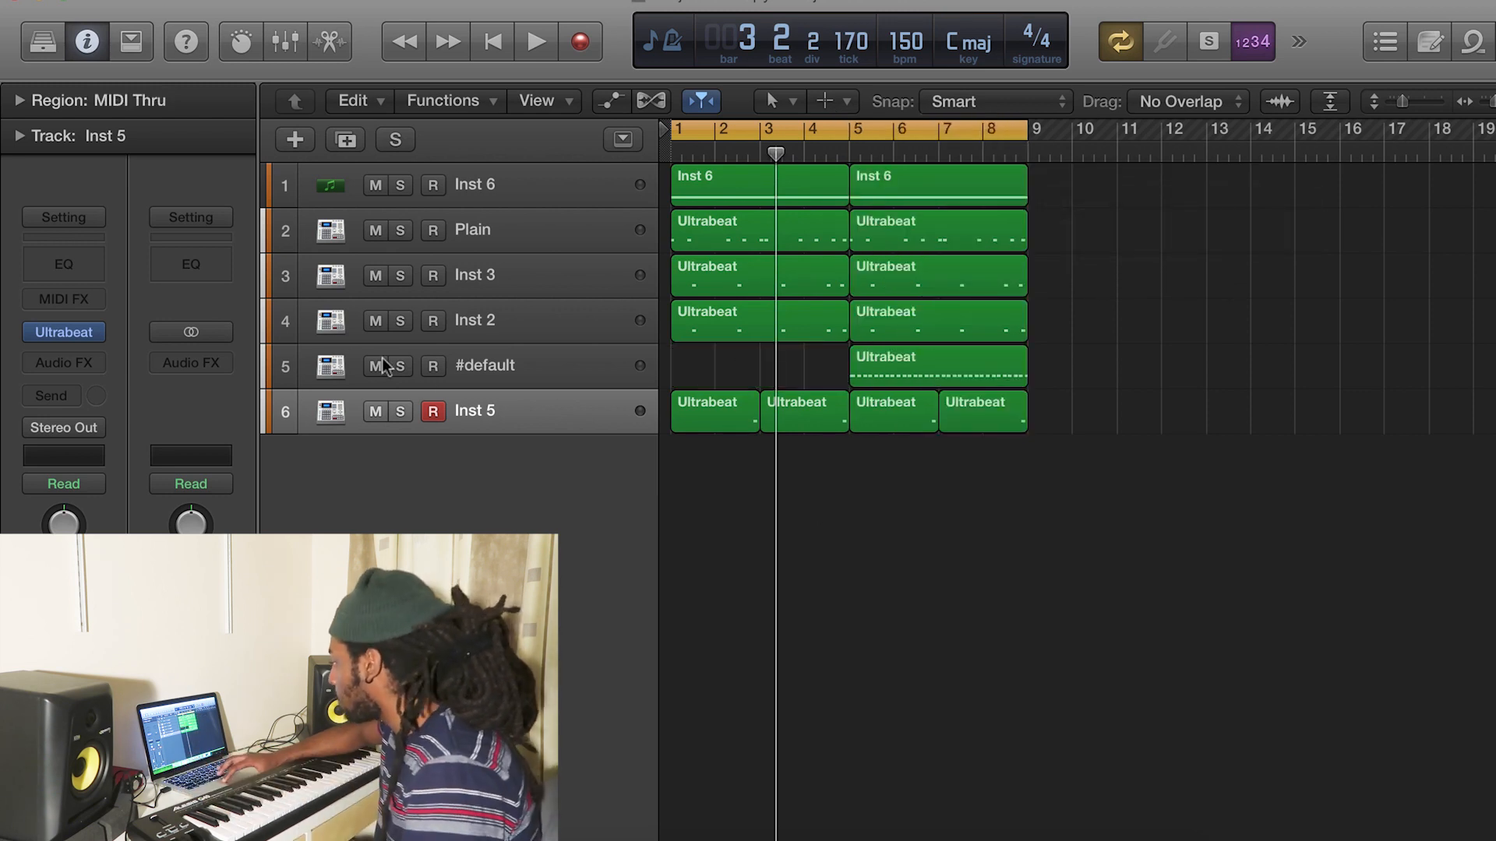
pyautogui.click(536, 42)
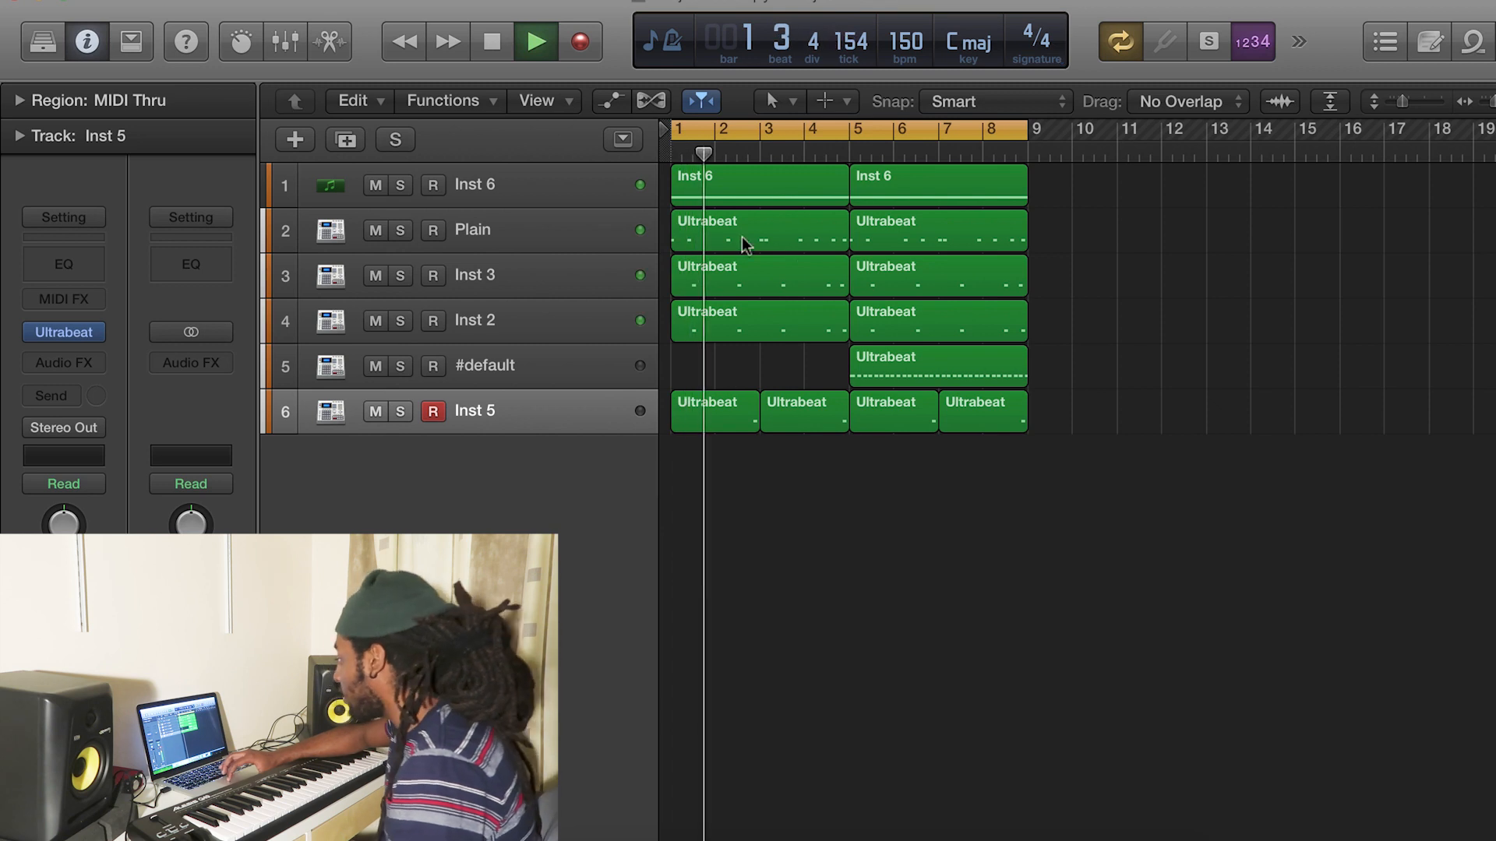
pyautogui.click(936, 365)
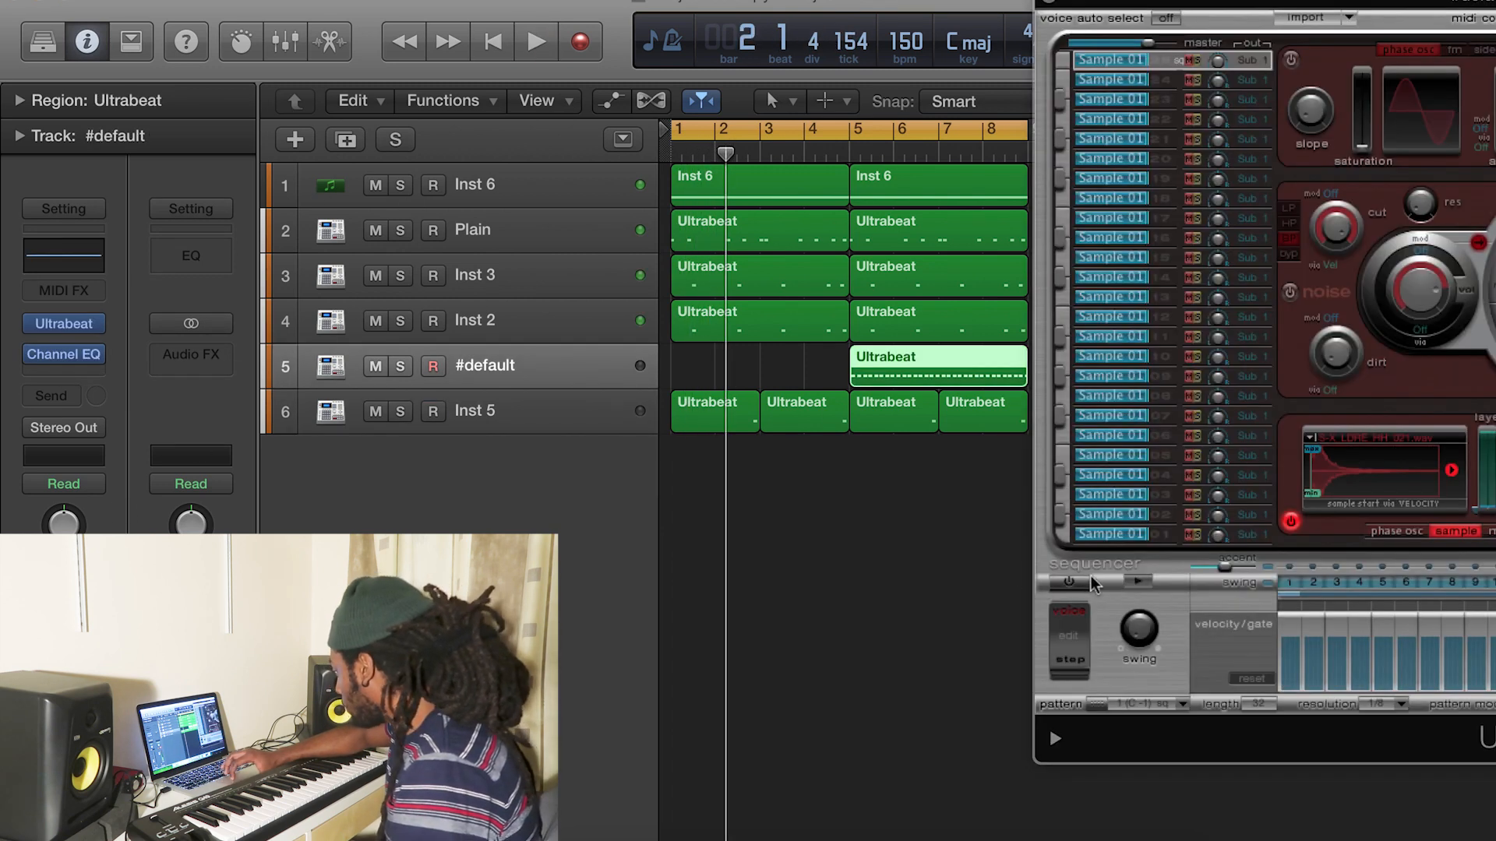
pyautogui.click(1138, 582)
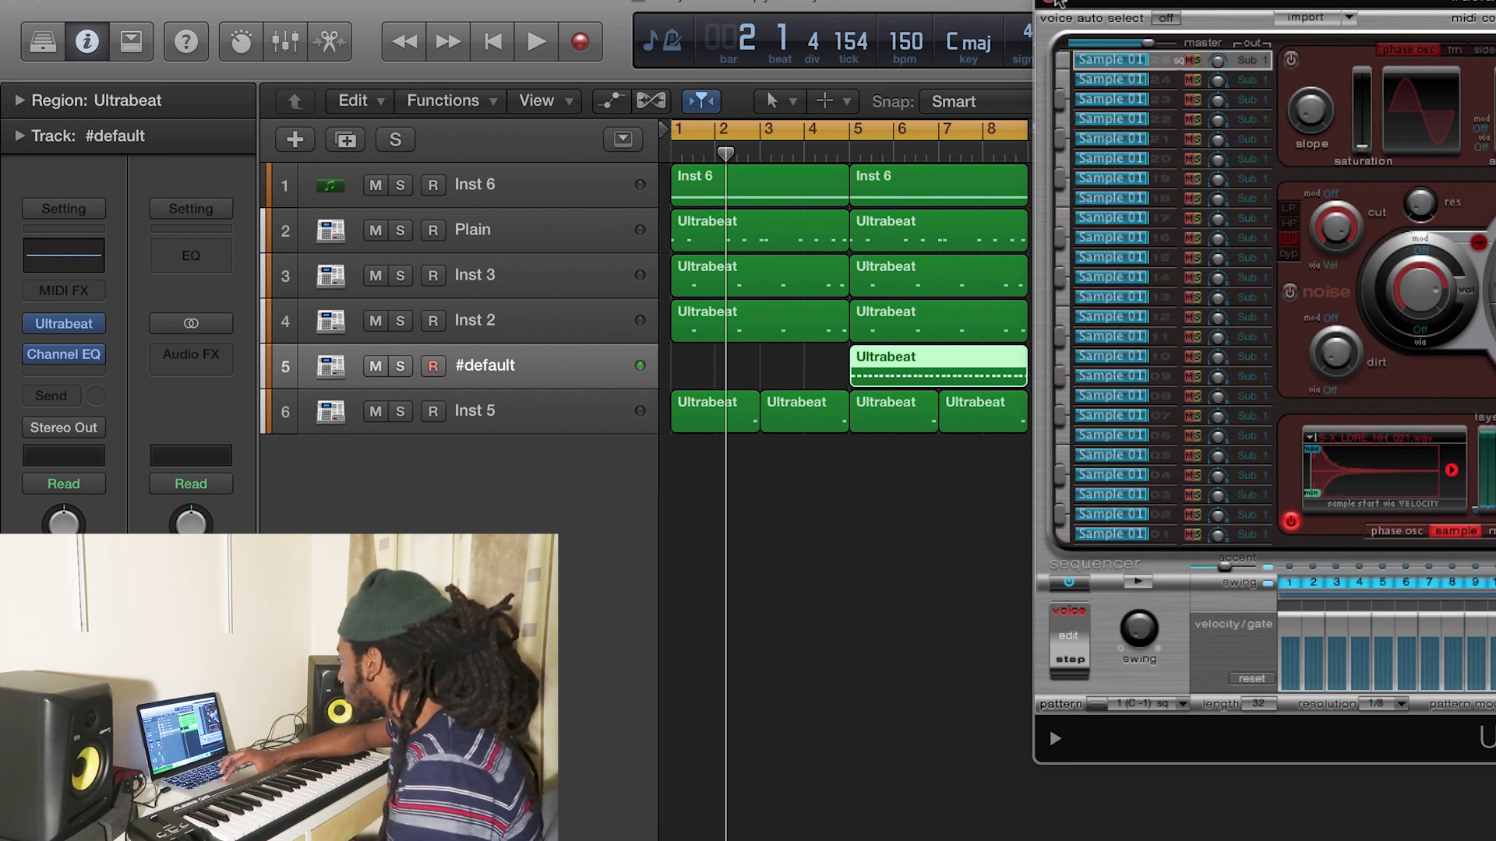
pyautogui.click(535, 42)
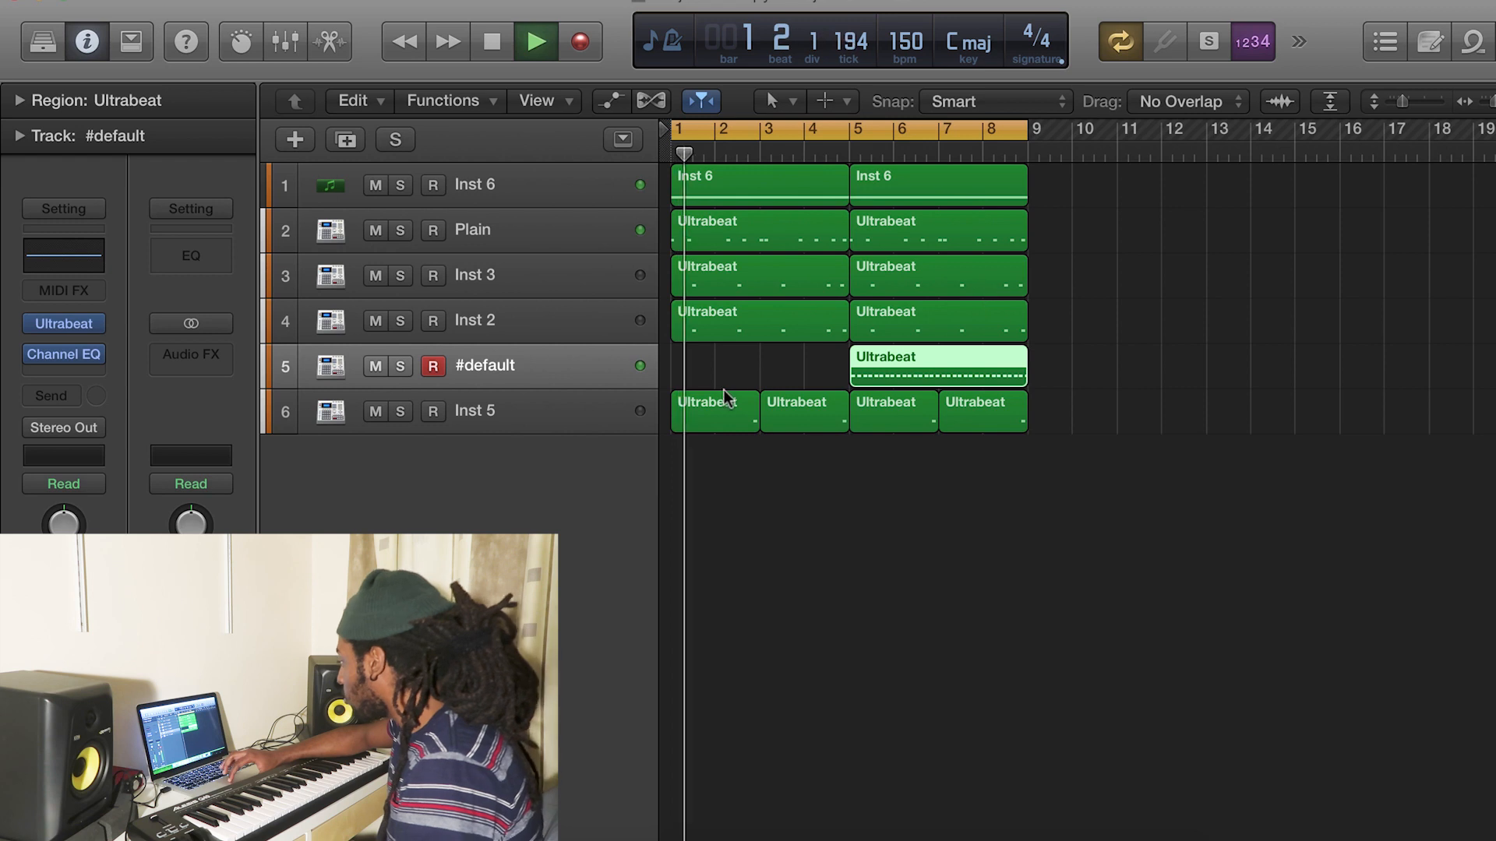